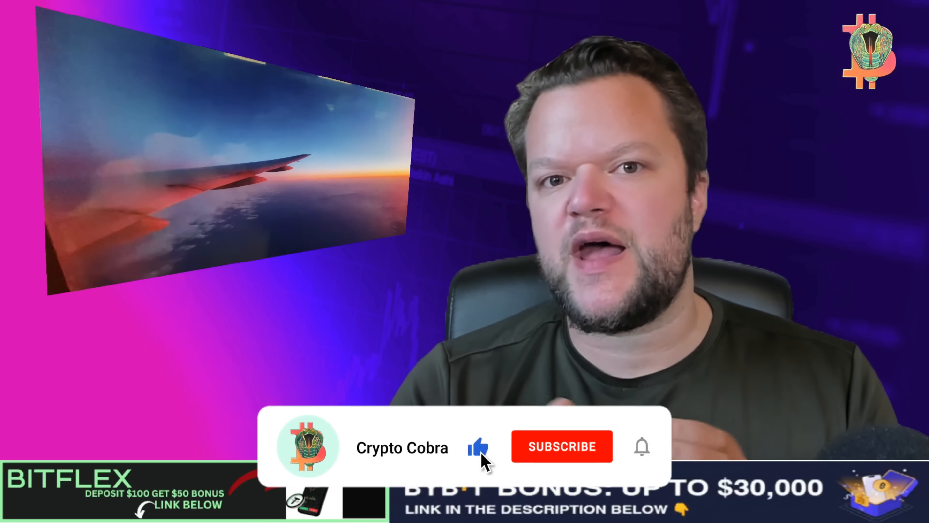
Bring up the XMRig v6.20.0 GitHub release assets, then the xmrig.com download page.
left_click(564, 446)
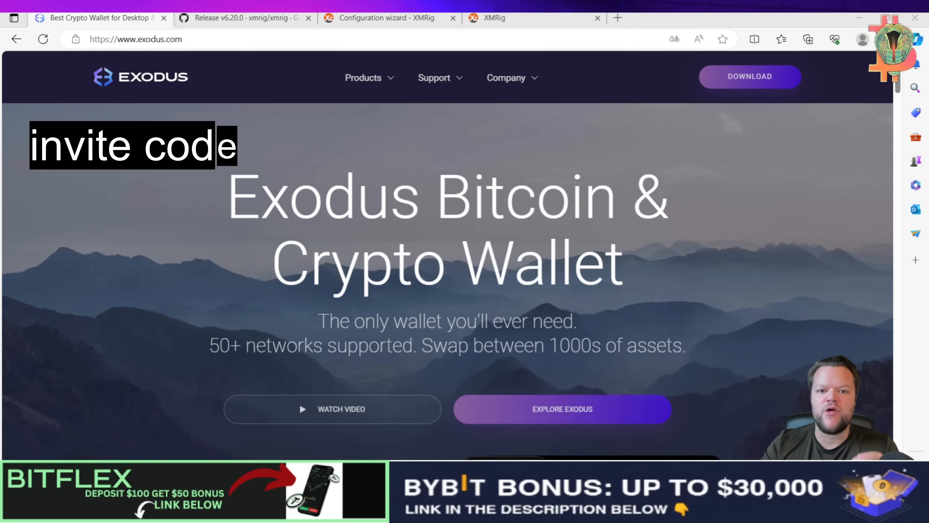
type("RAL6W8 during setup.")
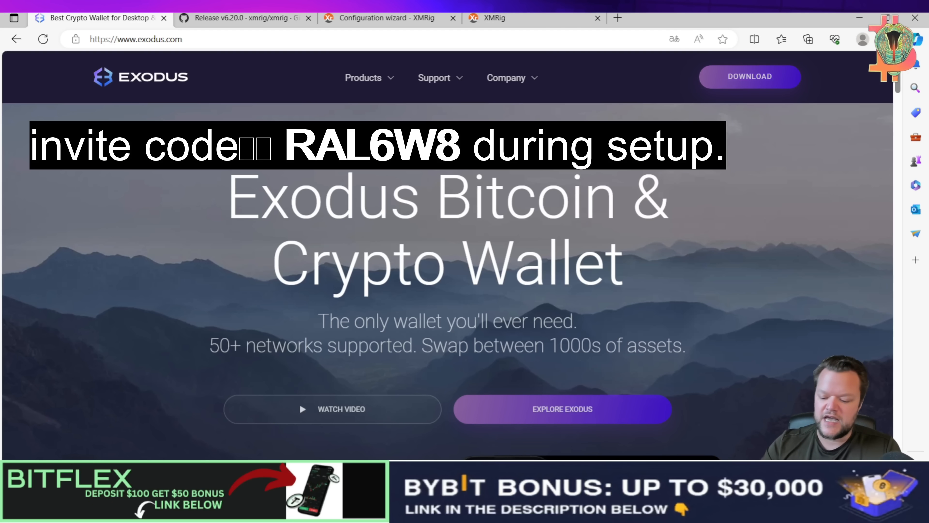
mouse_move(449, 381)
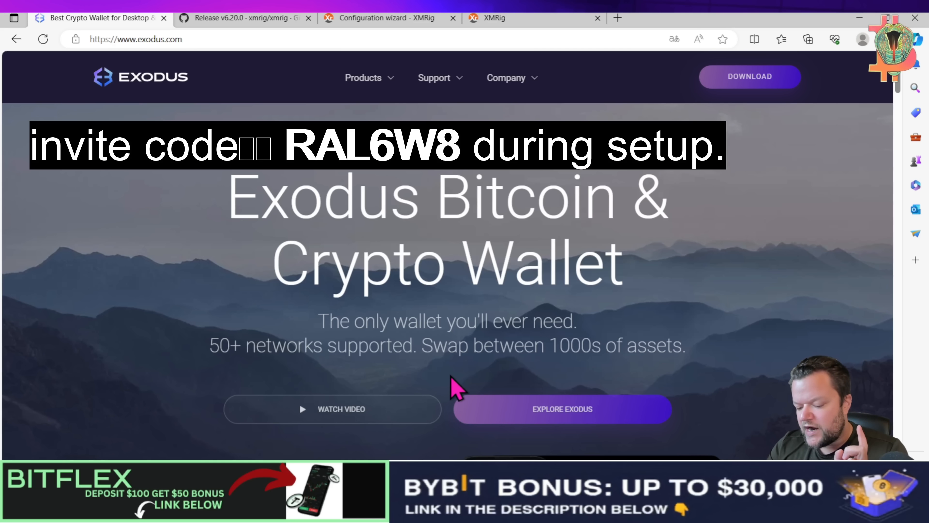
mouse_move(471, 381)
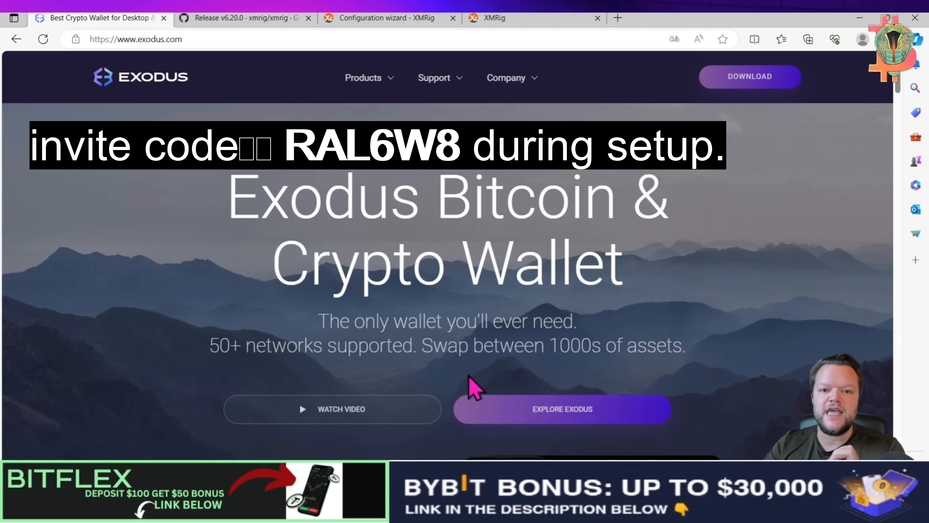
mouse_move(511, 259)
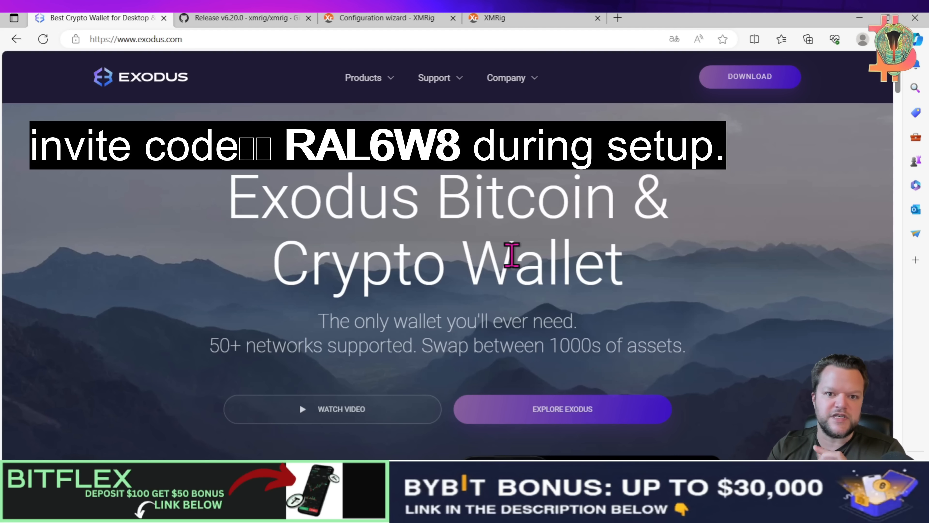
mouse_move(503, 300)
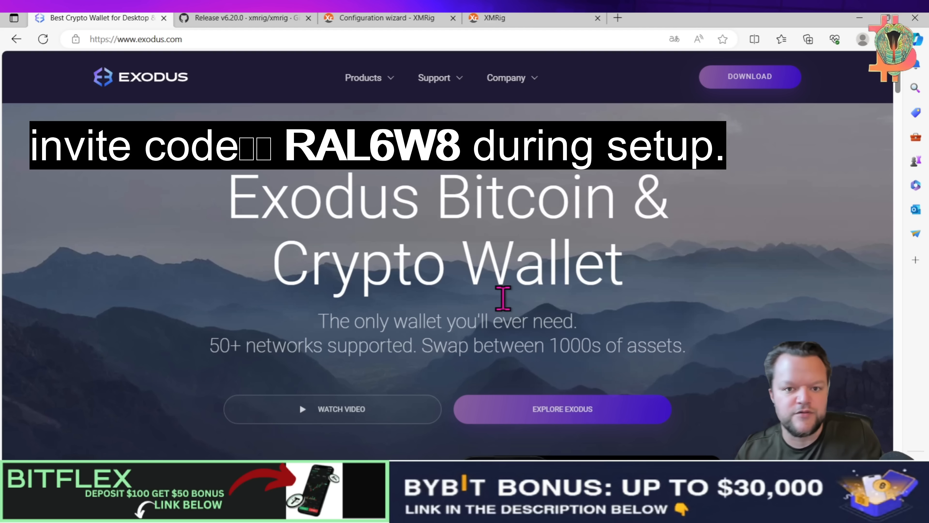
mouse_move(210, 40)
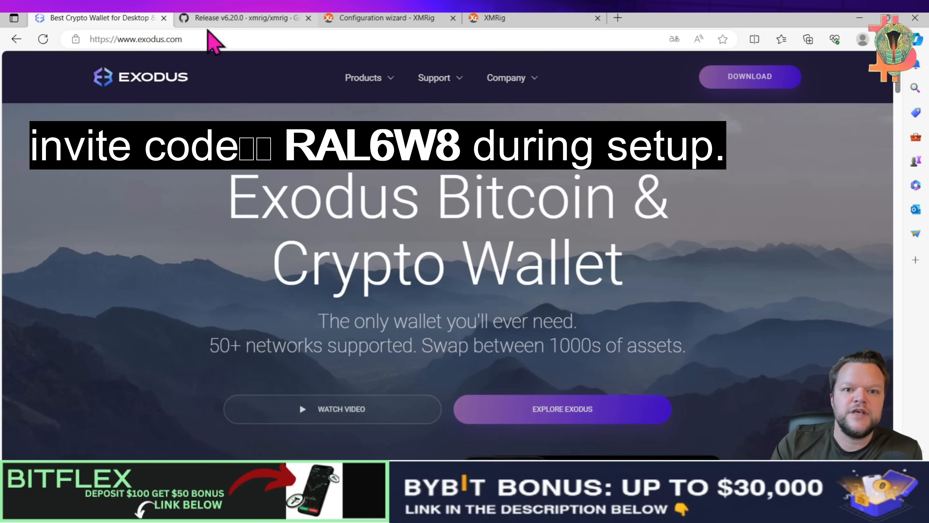
mouse_move(265, 27)
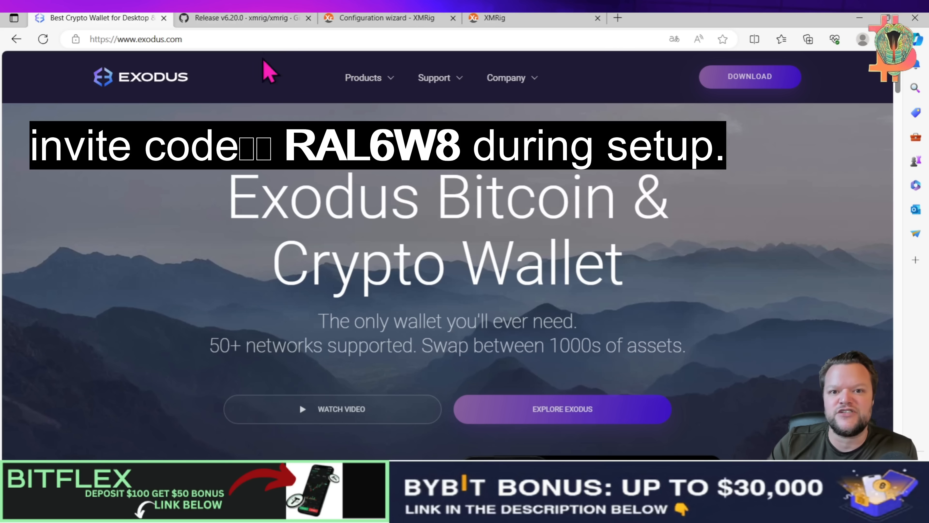
left_click(243, 18)
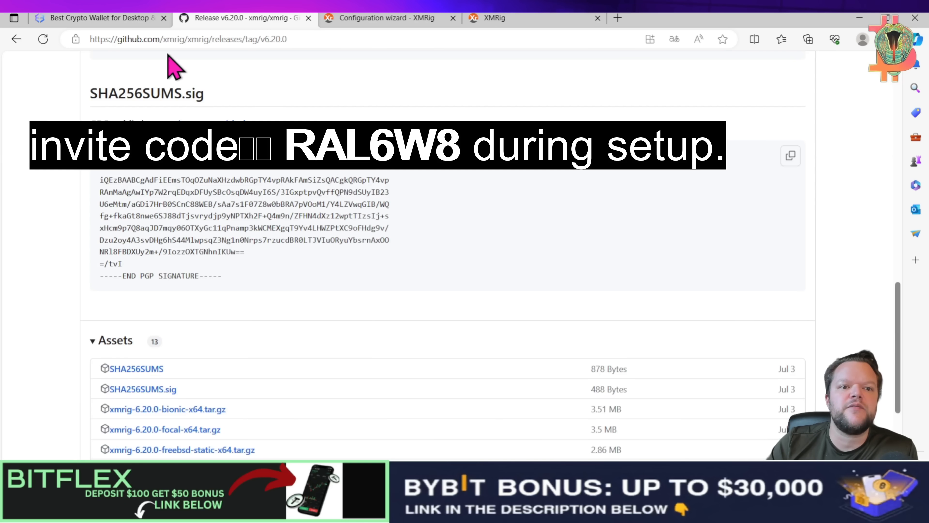
mouse_move(300, 46)
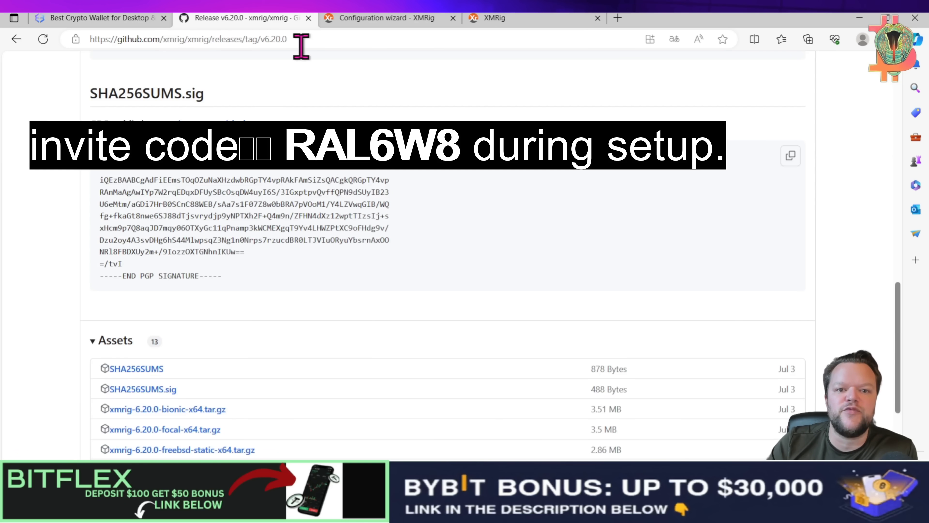
mouse_move(311, 57)
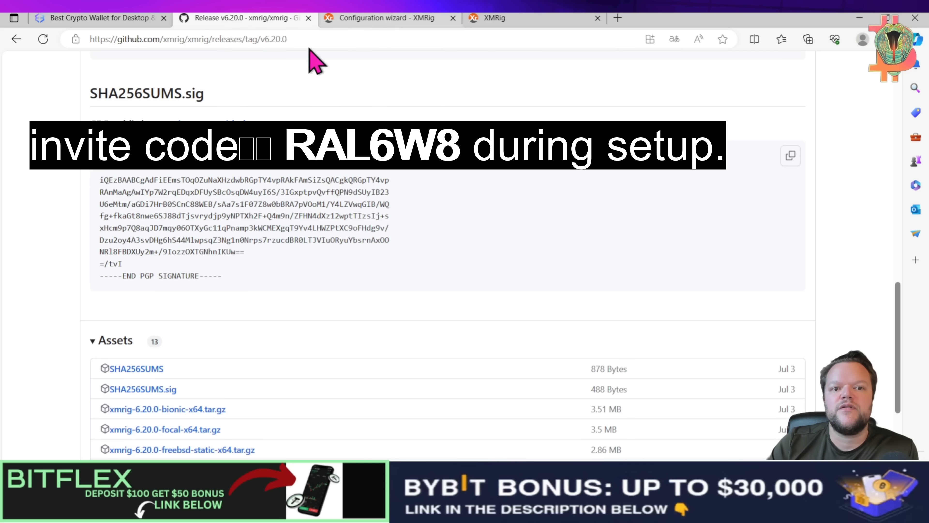
left_click(409, 22)
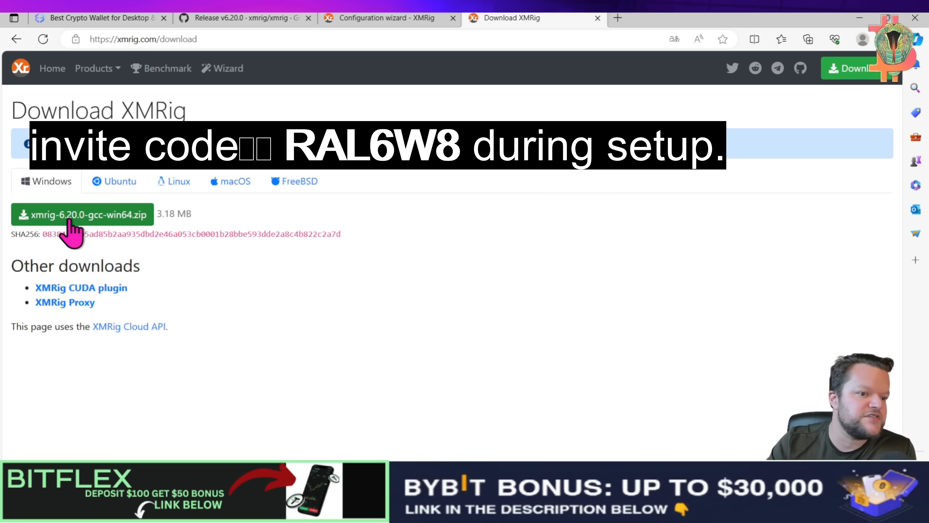
Compare the Ubuntu, Linux and Windows builds, then move to the configuration wizard.
left_click(178, 181)
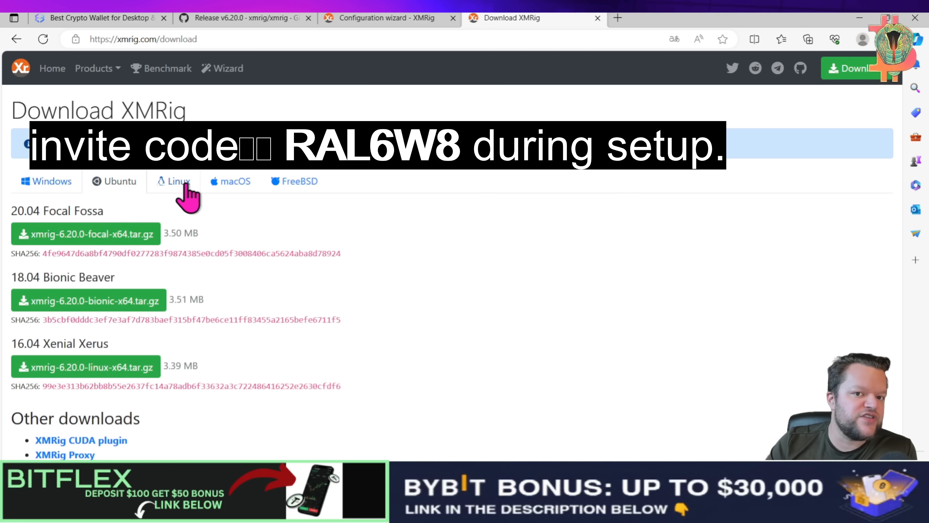
left_click(176, 181)
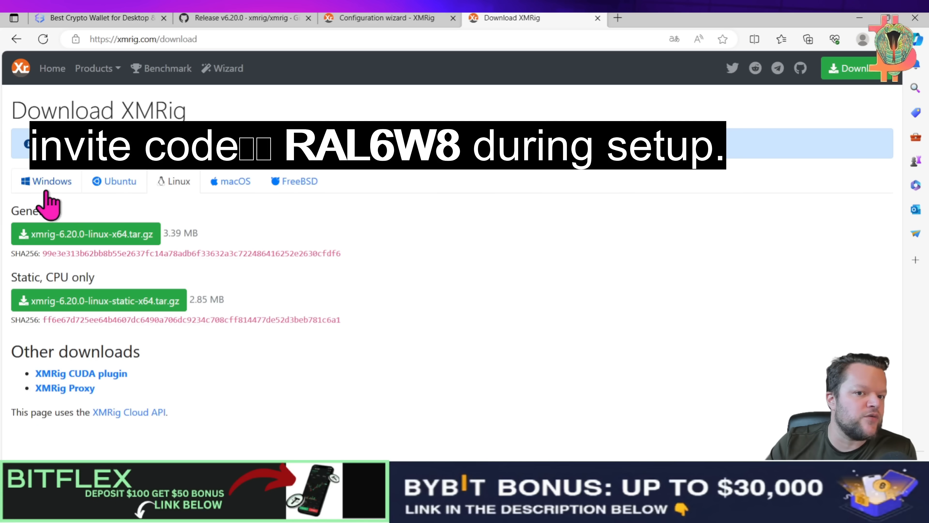
left_click(47, 182)
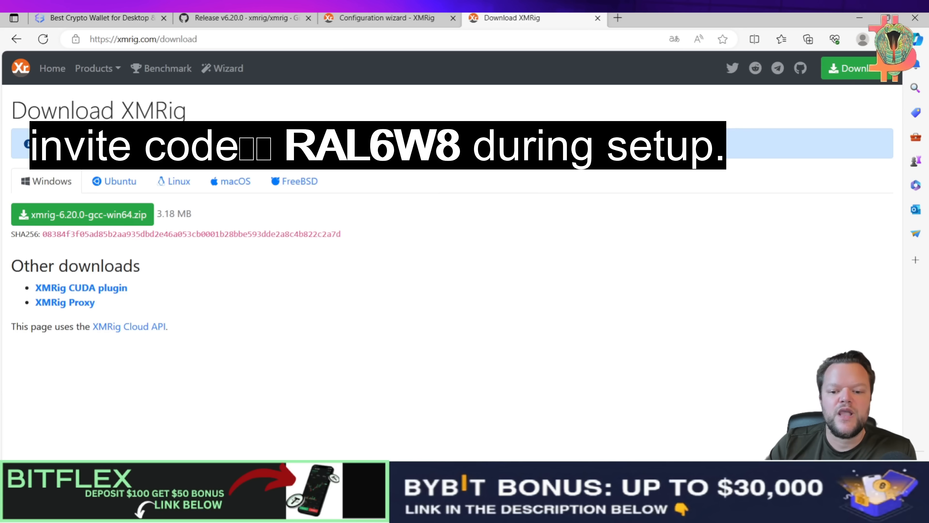
mouse_move(320, 297)
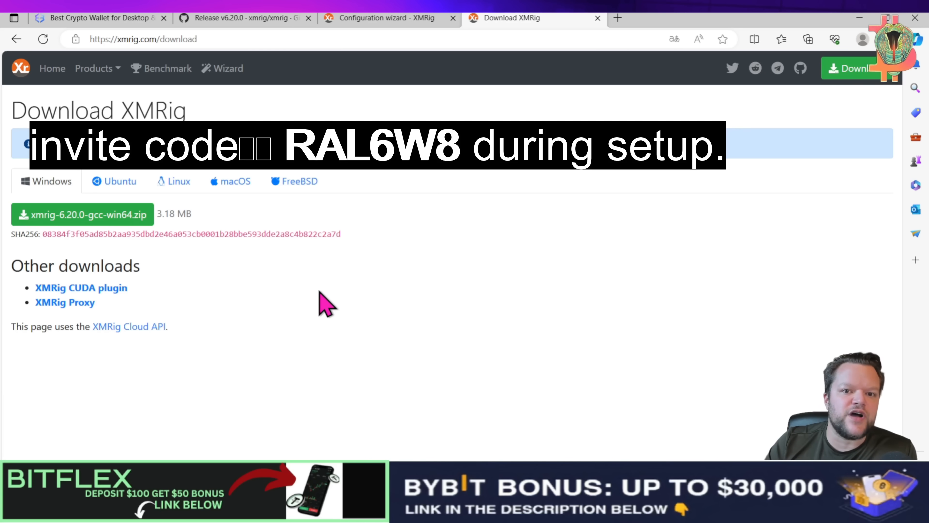
mouse_move(335, 274)
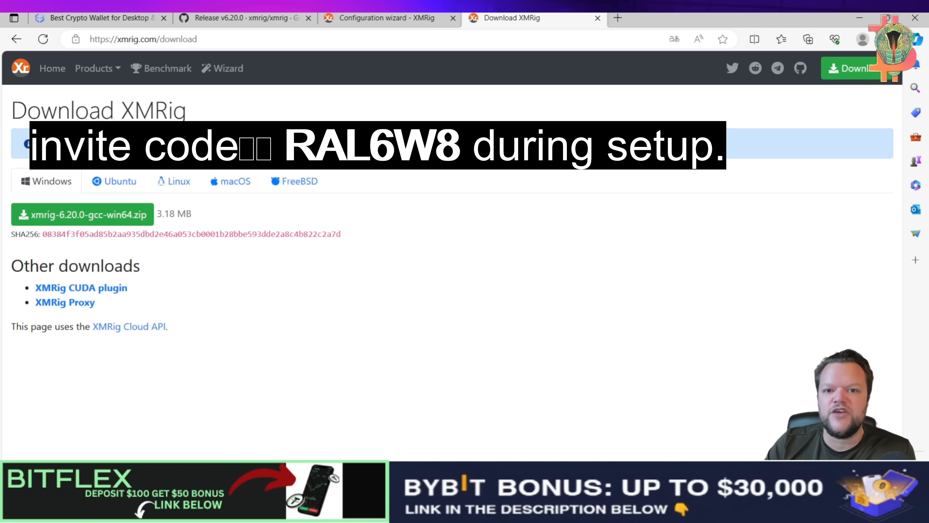
left_click(389, 18)
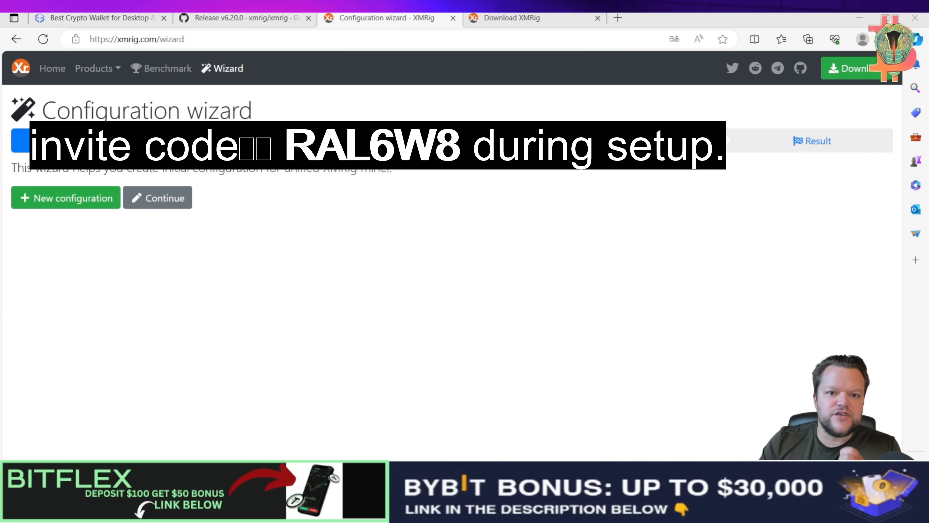
mouse_move(380, 399)
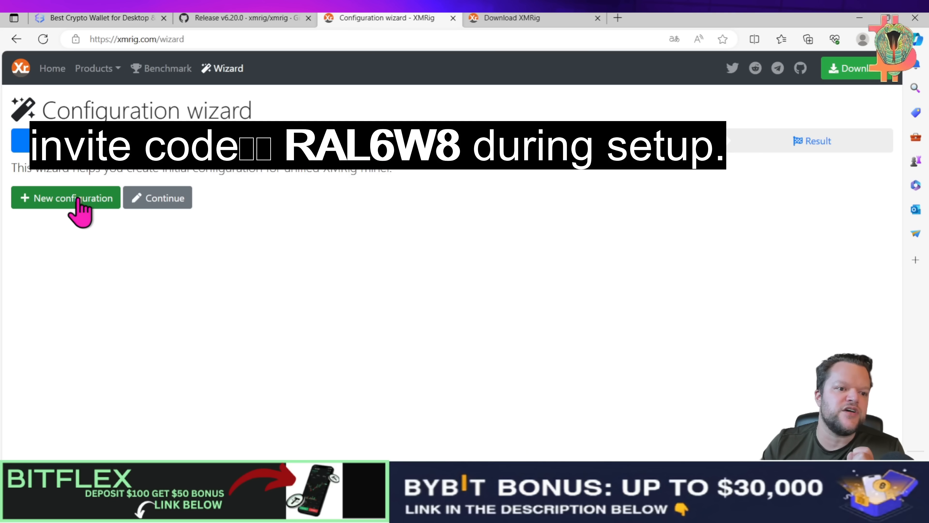
Start a new configuration and add a supportxmr.com pool to it.
left_click(66, 198)
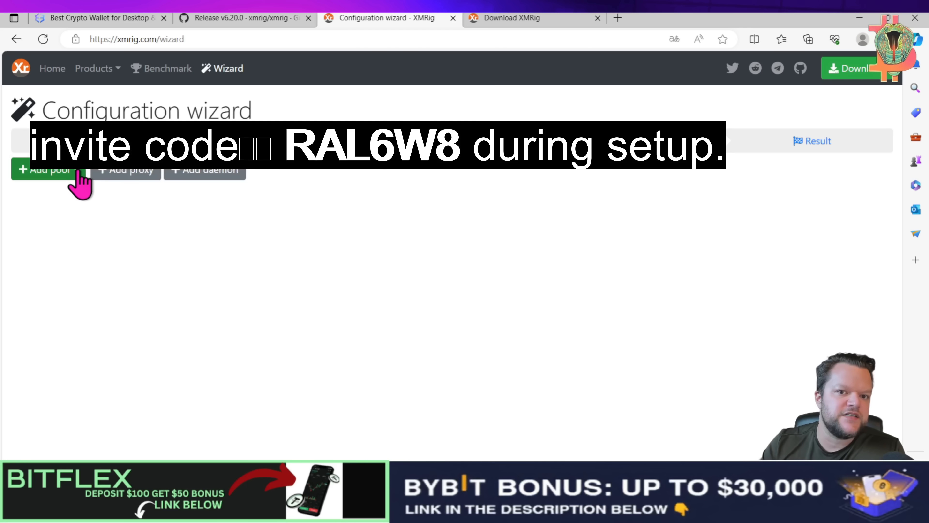
left_click(49, 170)
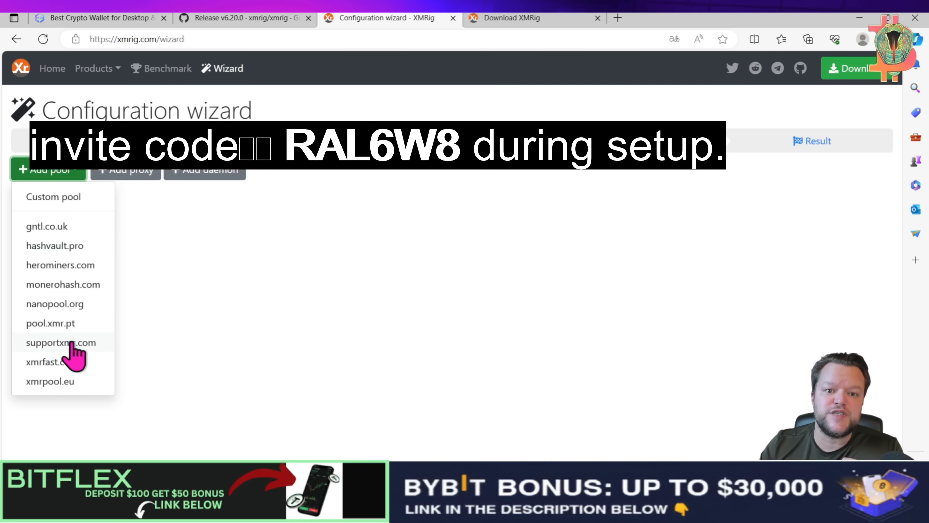
left_click(63, 343)
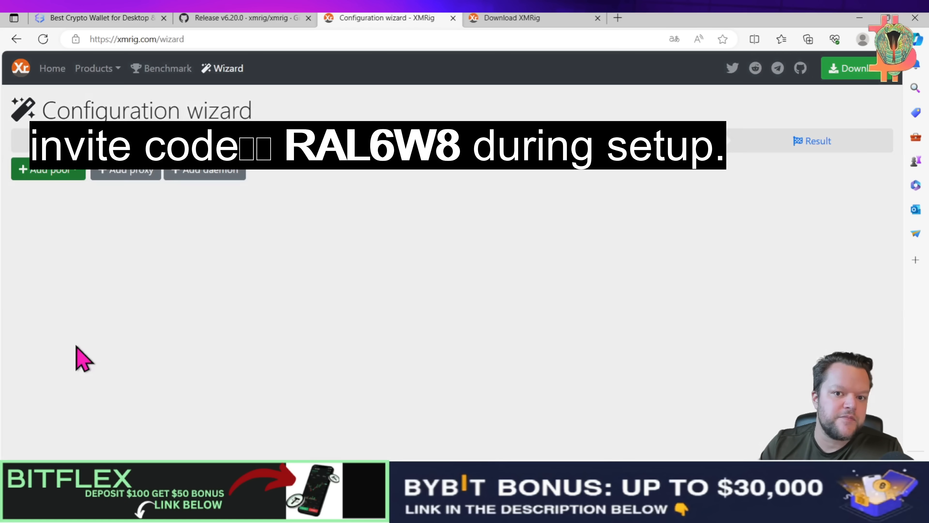
left_click(36, 170)
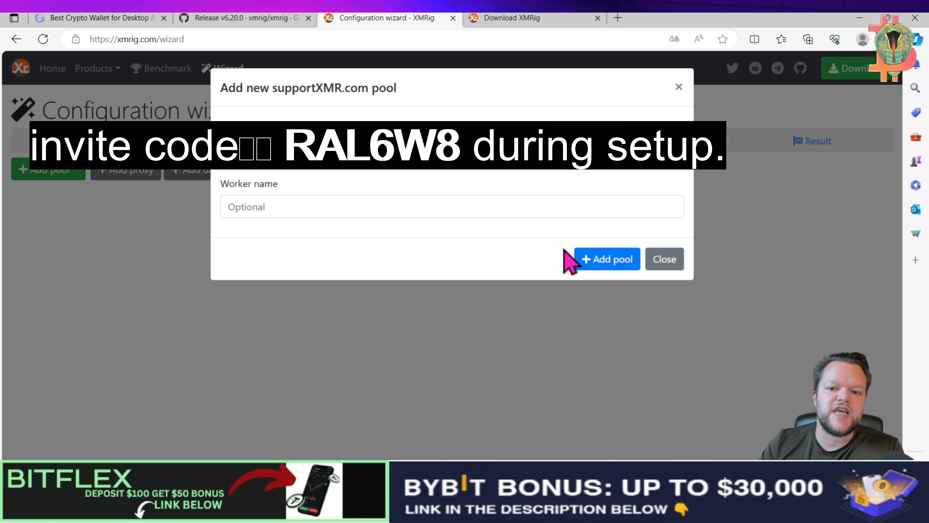
left_click(608, 259)
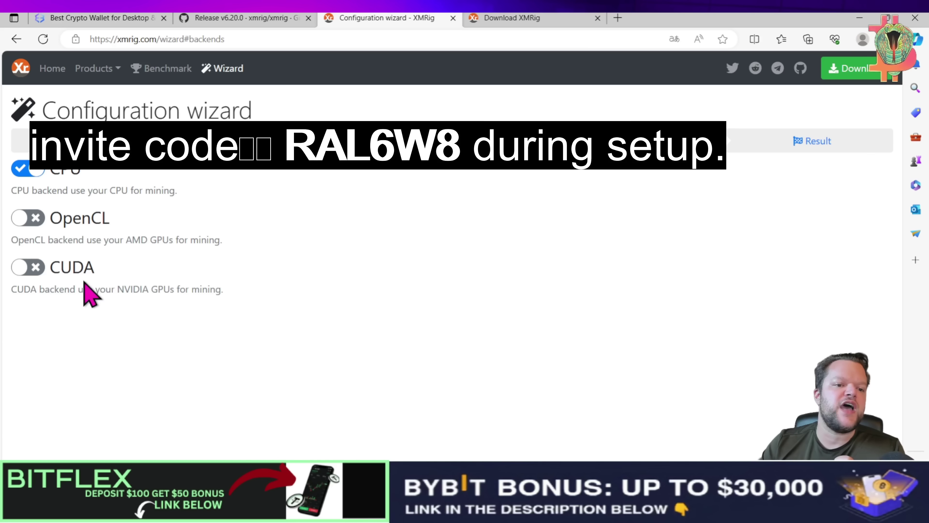
mouse_move(237, 298)
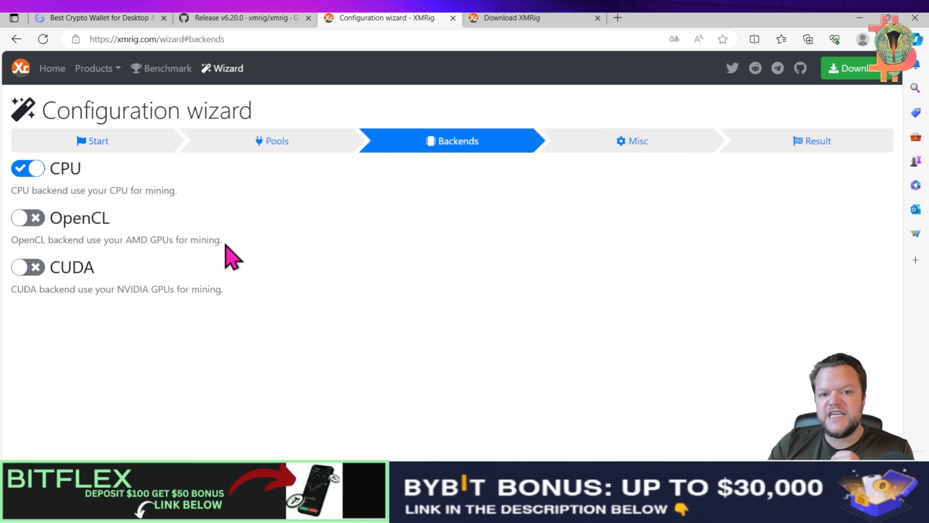
mouse_move(137, 239)
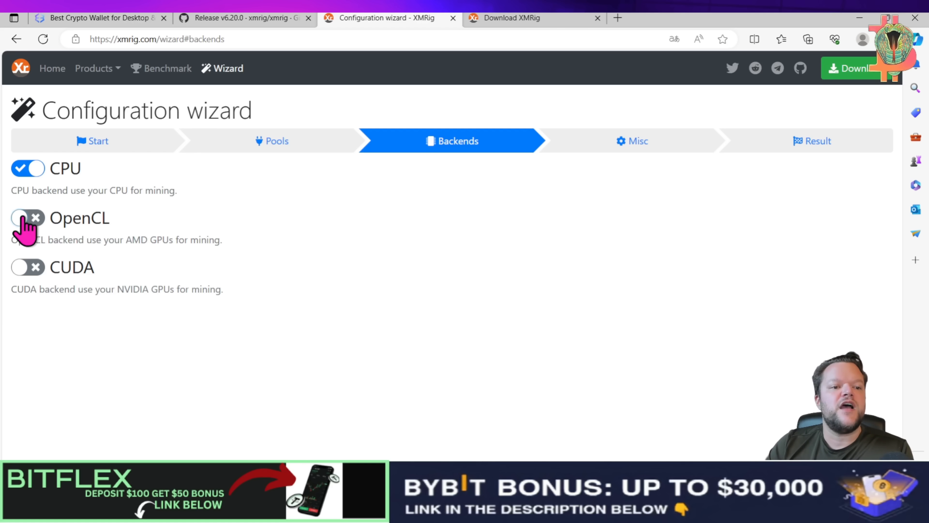
mouse_move(42, 187)
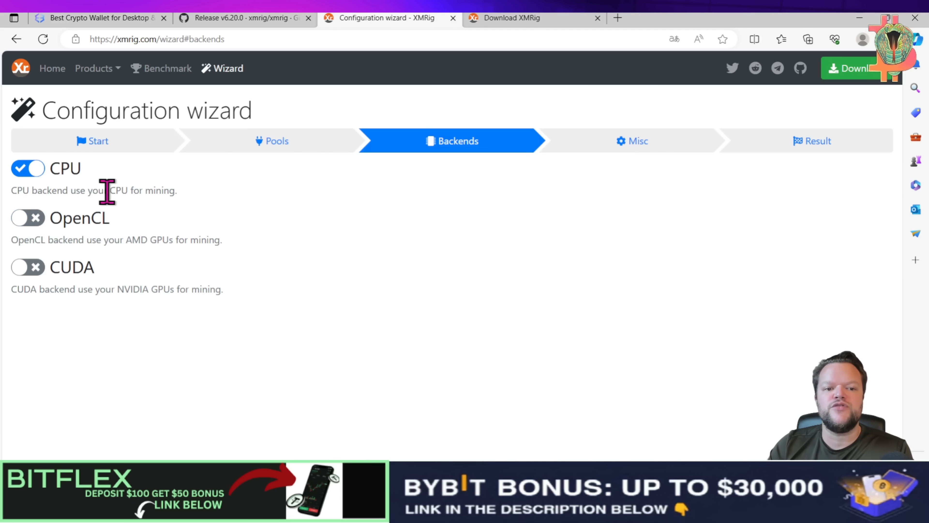
mouse_move(161, 366)
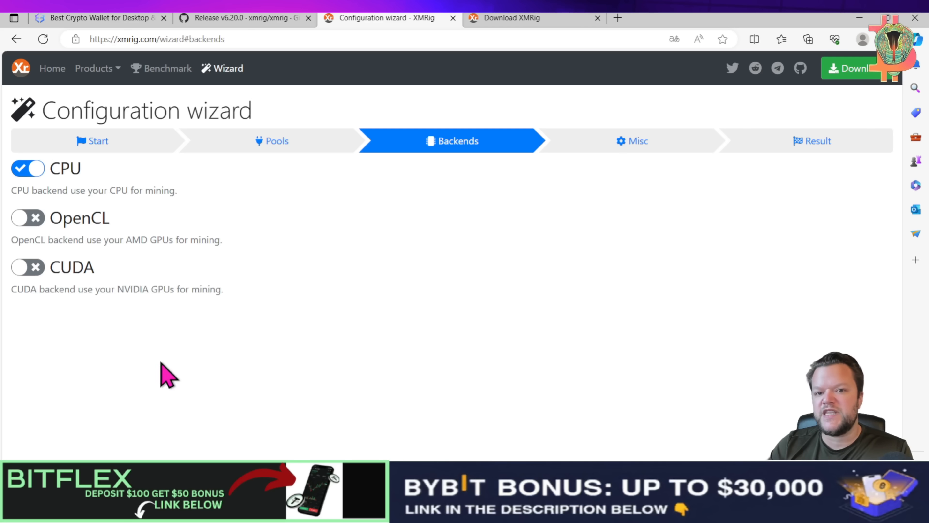
mouse_move(162, 388)
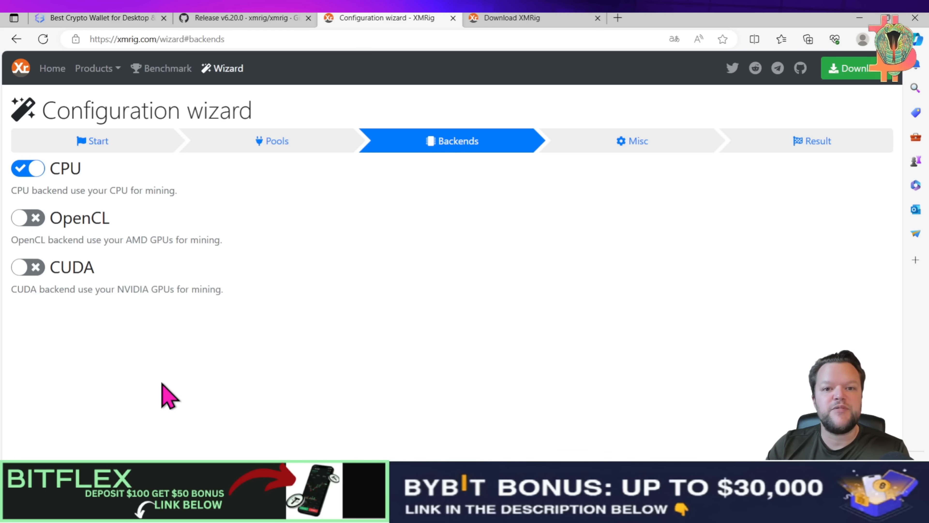
mouse_move(283, 200)
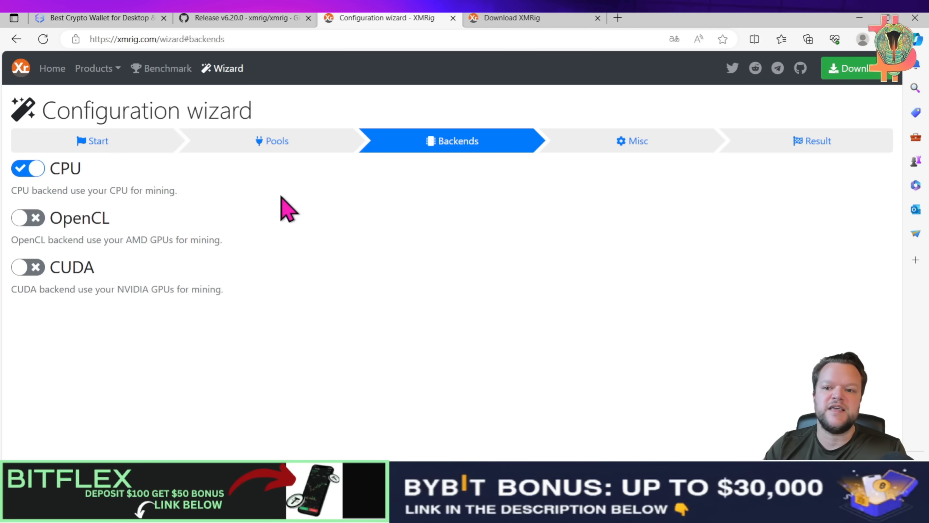
On the Misc step, lower the donation level from 5% to 1%.
left_click(633, 141)
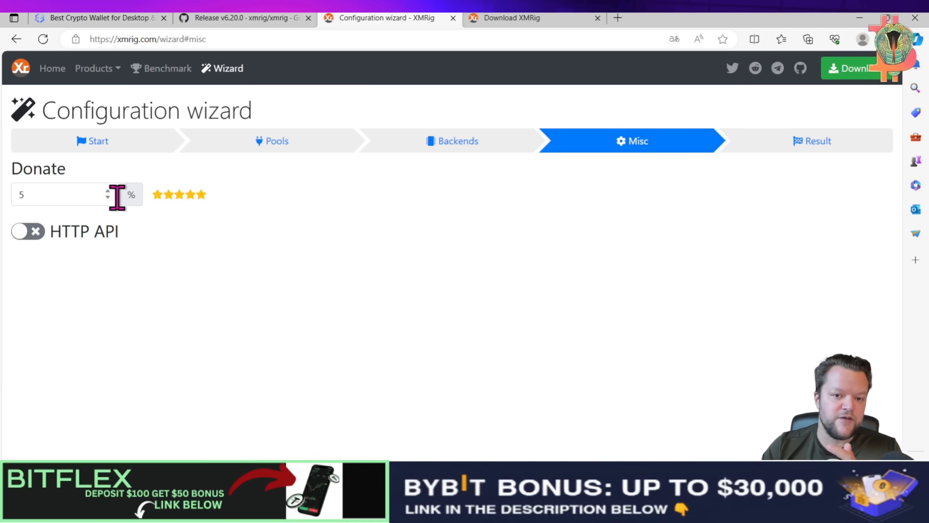
mouse_move(150, 213)
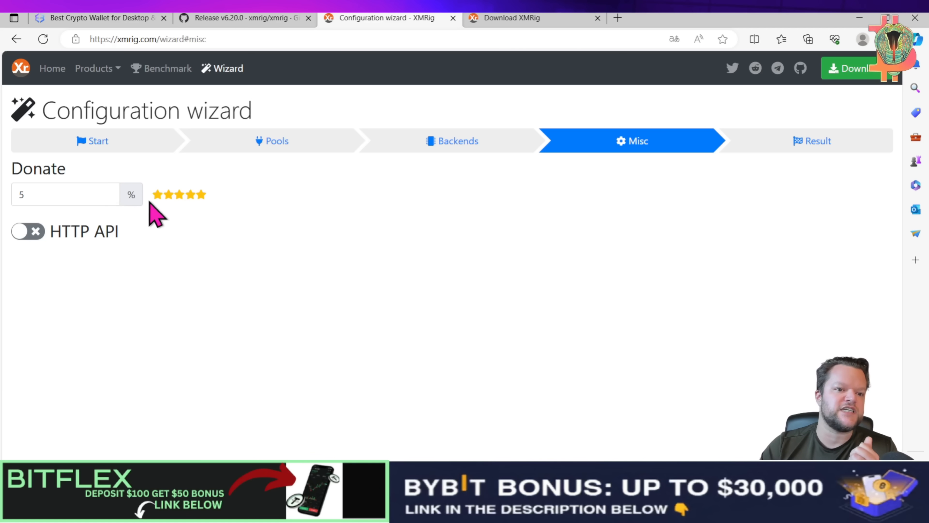
mouse_move(165, 216)
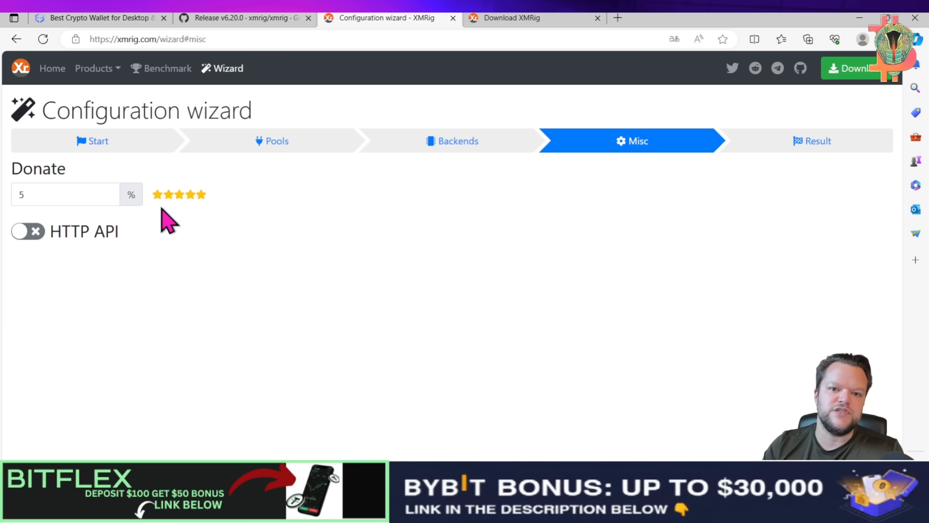
mouse_move(158, 199)
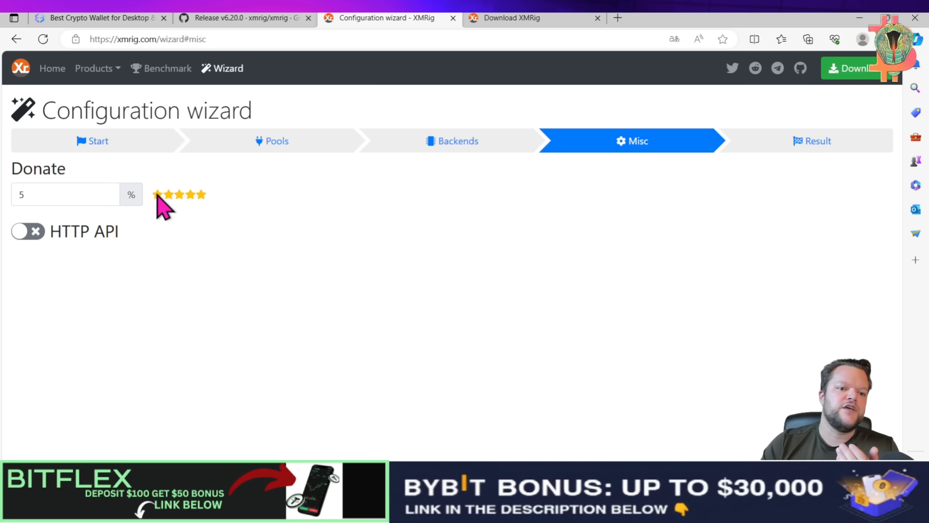
left_click(157, 195)
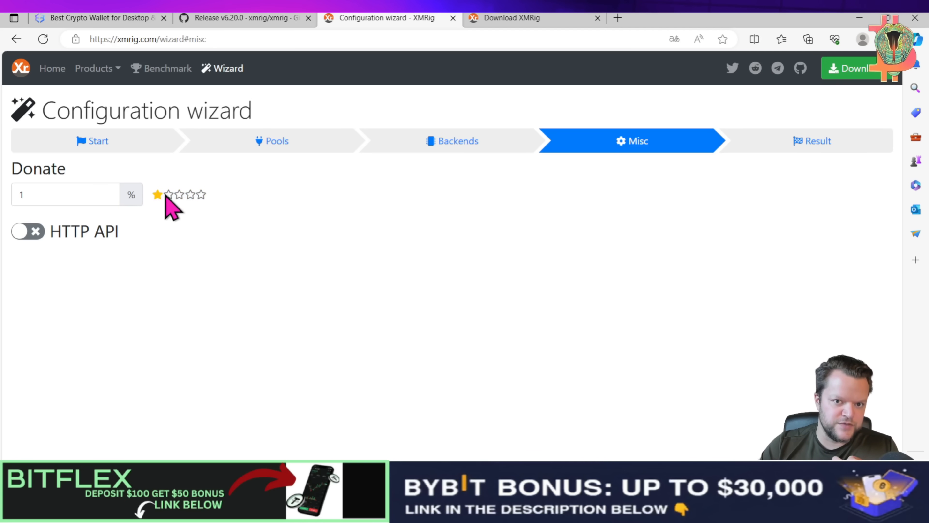
mouse_move(163, 219)
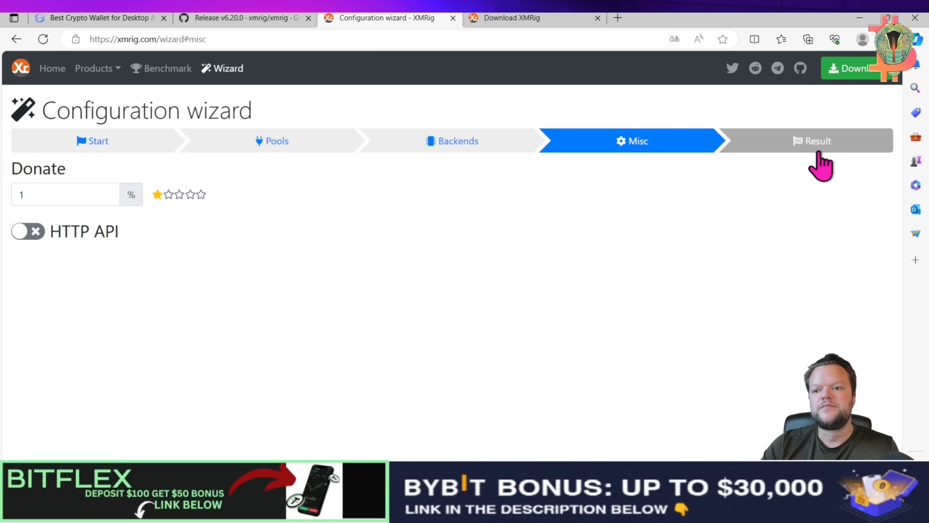
Show the generated config file on the Result step and download it.
left_click(813, 141)
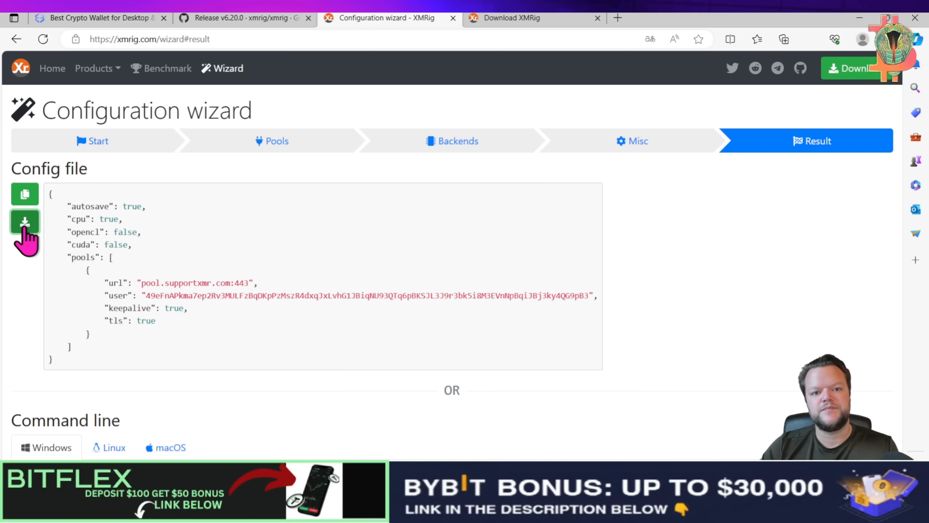
left_click(24, 222)
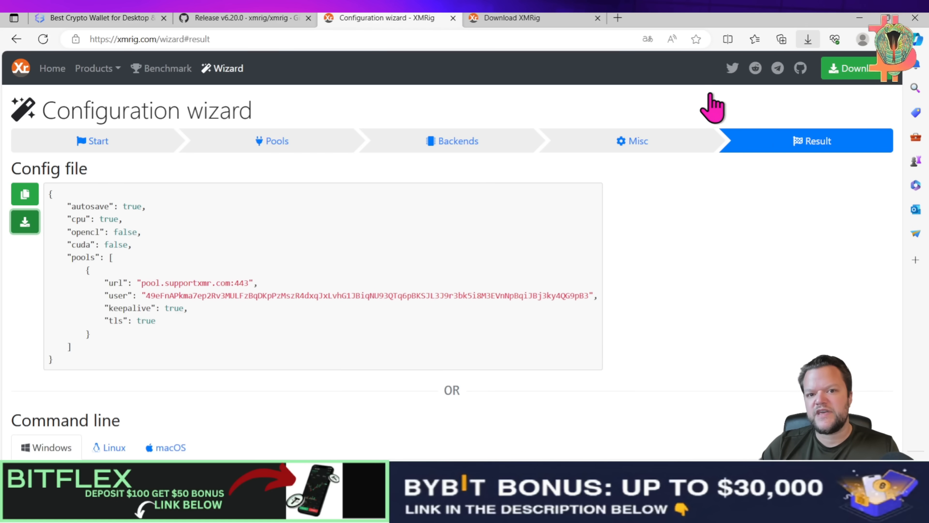
mouse_move(771, 100)
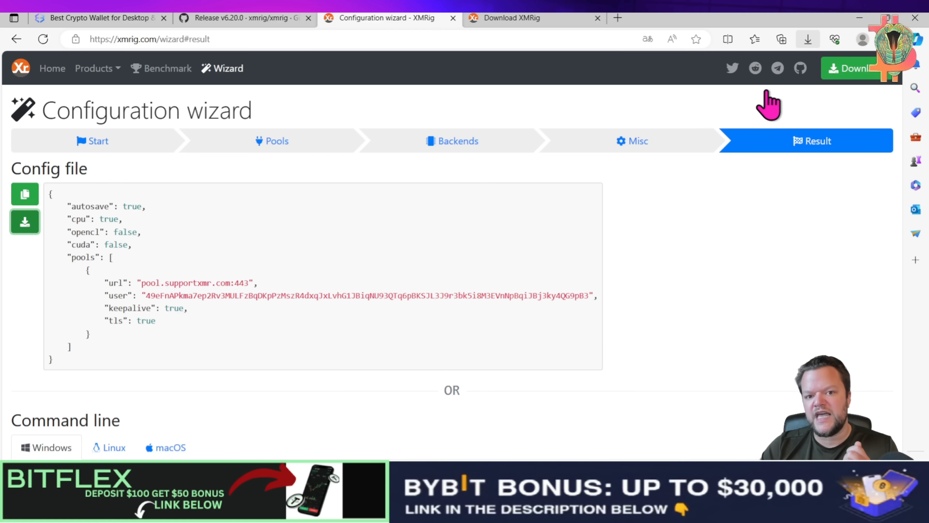
mouse_move(542, 439)
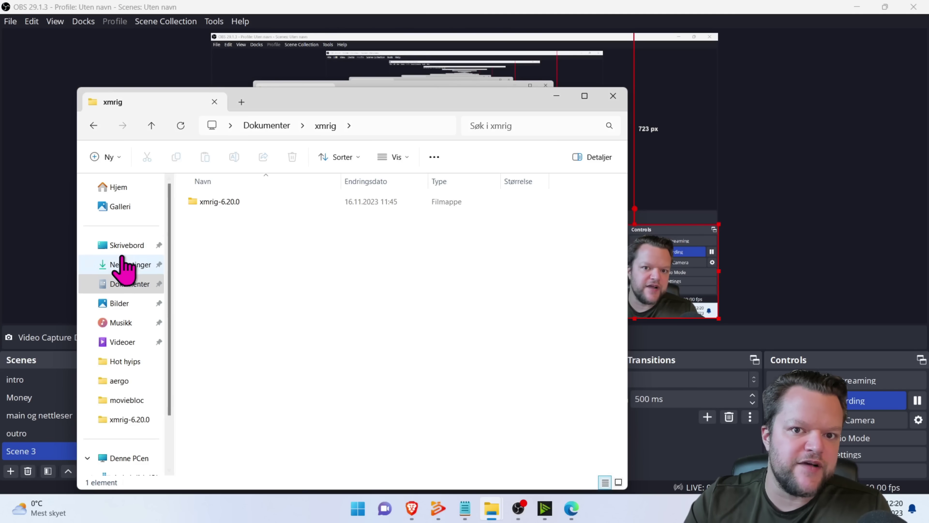
In Downloads, start Extract All on the xmrig-6.20.0-gcc-win64 zip.
left_click(131, 265)
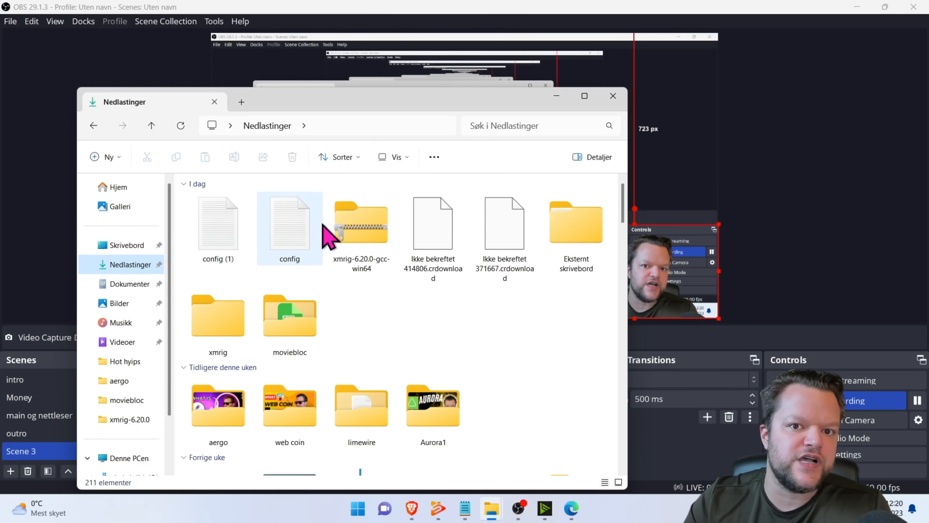
left_click(356, 230)
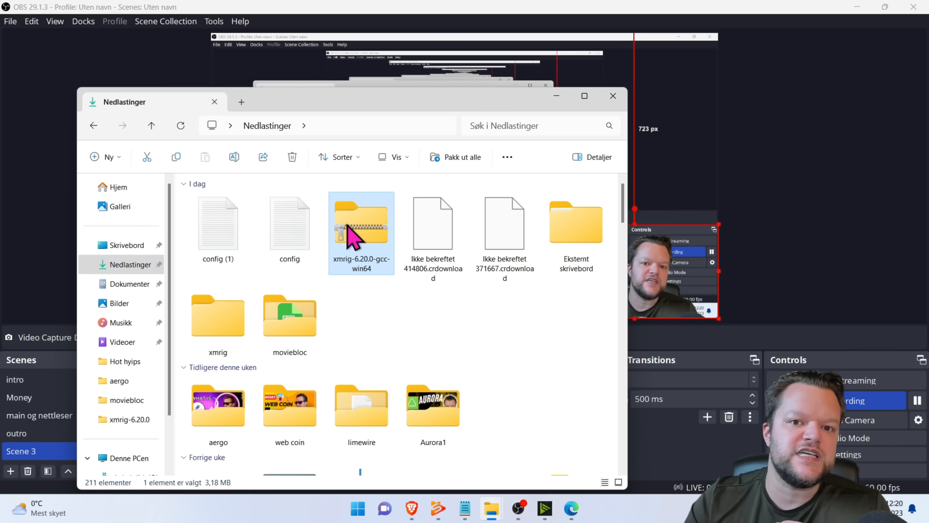
right_click(349, 231)
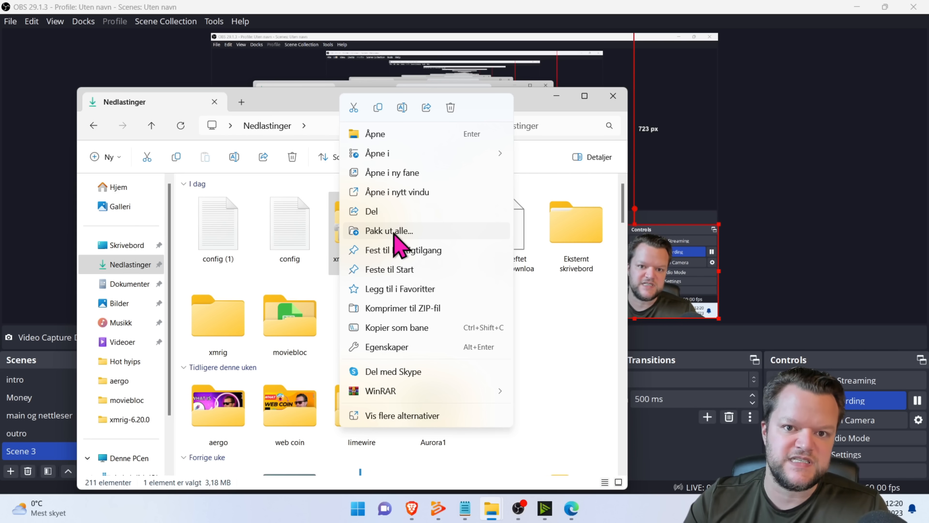
mouse_move(401, 241)
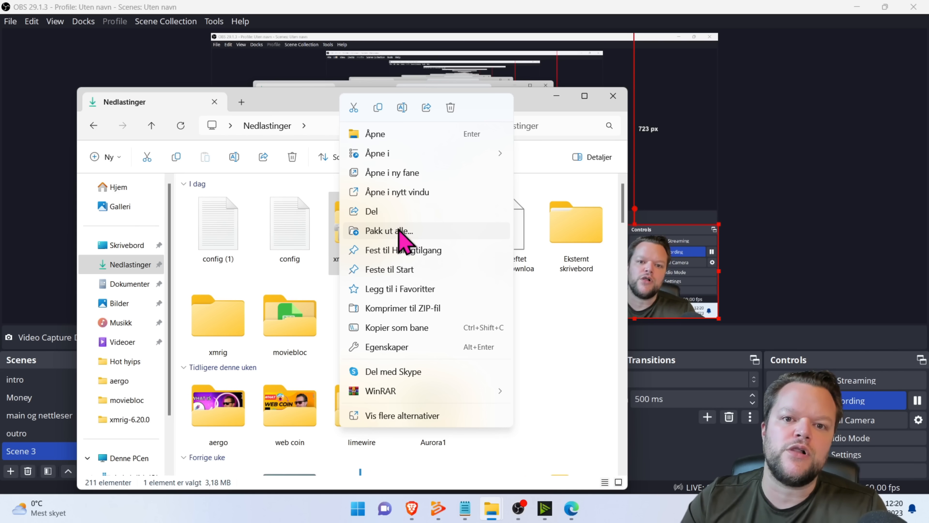
mouse_move(412, 247)
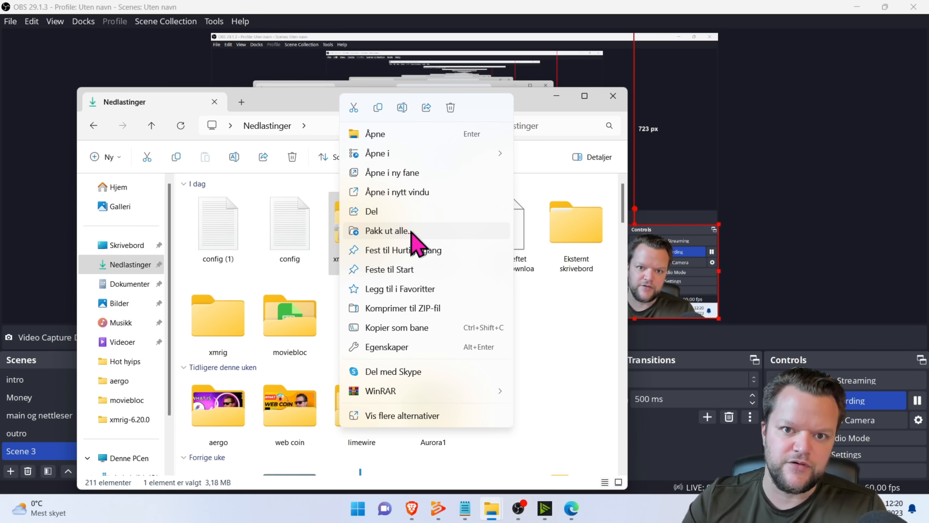
left_click(387, 231)
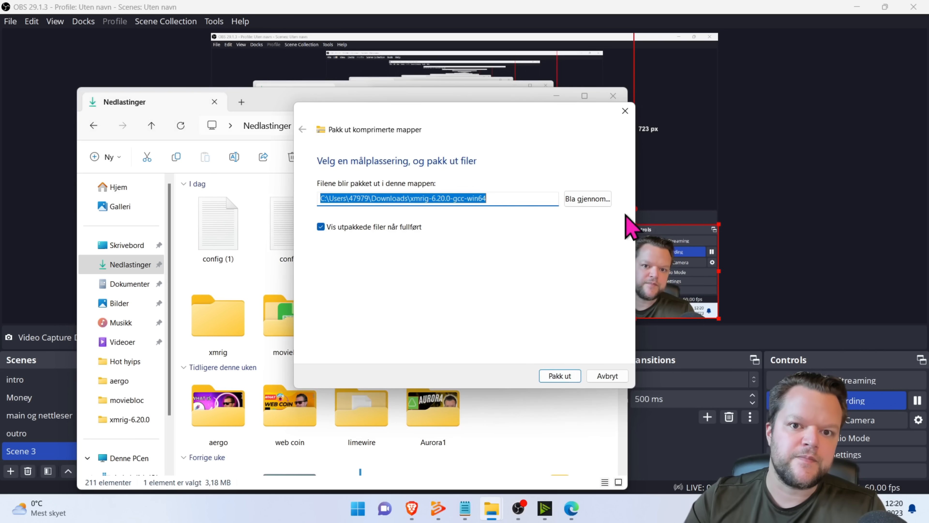
Set Documents as the extraction destination, then dismiss the extraction window.
left_click(587, 199)
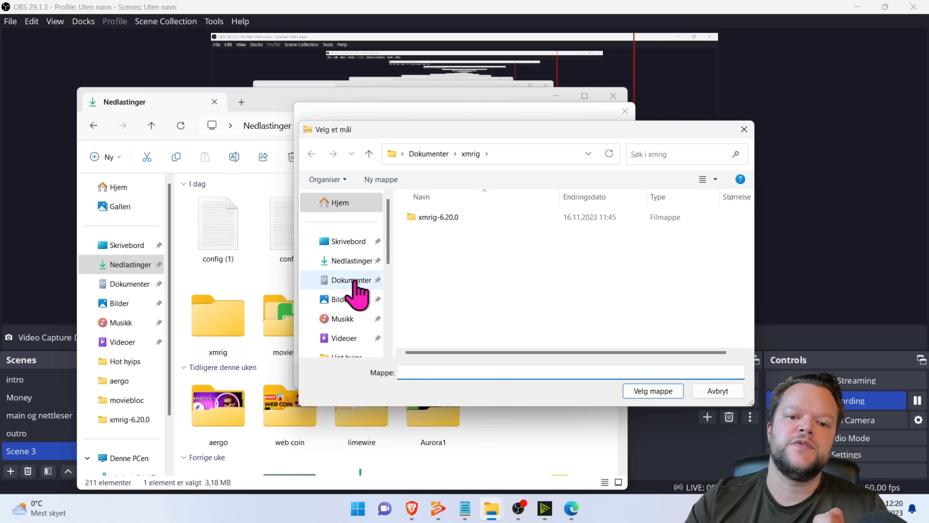
left_click(349, 279)
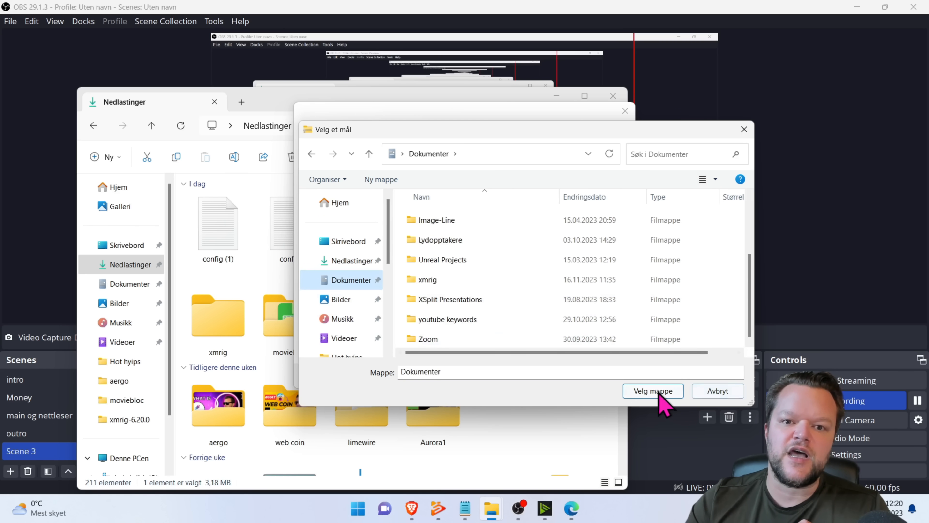
left_click(654, 391)
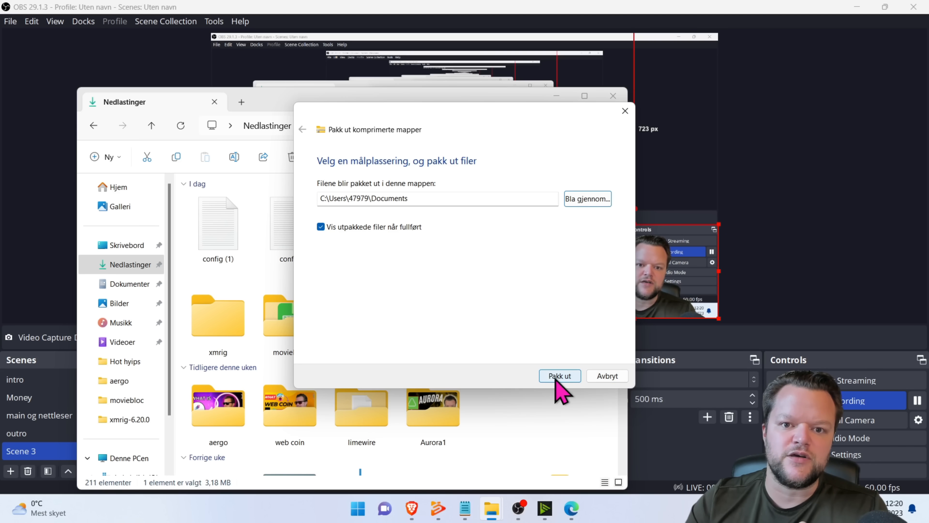
mouse_move(609, 391)
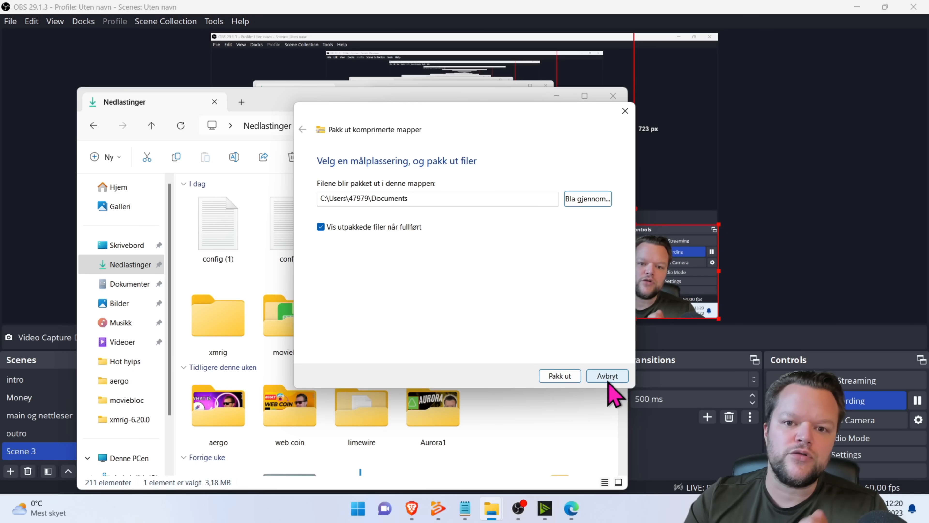
left_click(608, 376)
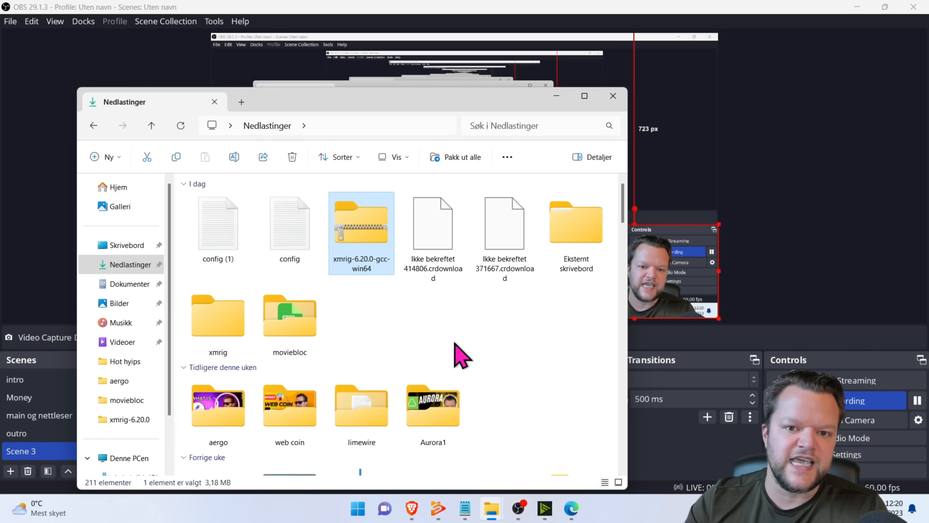
mouse_move(288, 231)
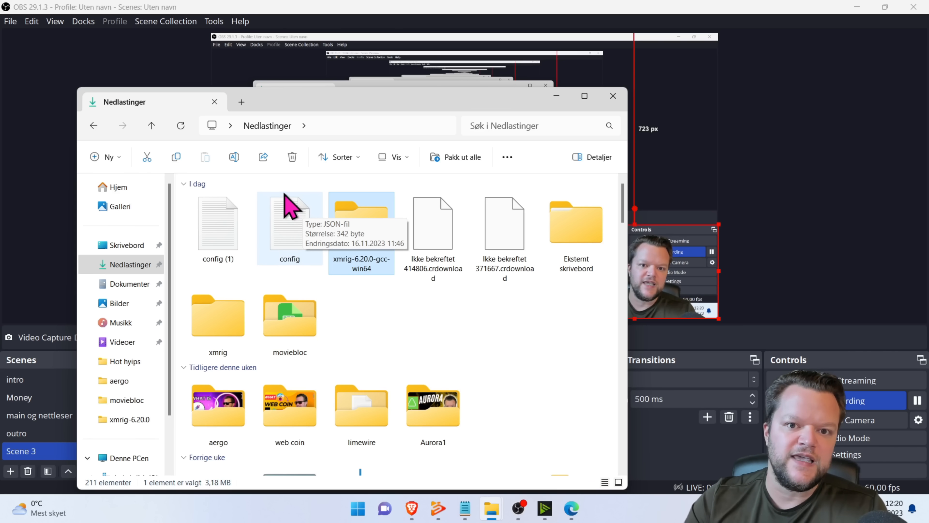
Copy the downloaded config file and go into the xmrig-6.20.0 folder in Documents.
right_click(289, 224)
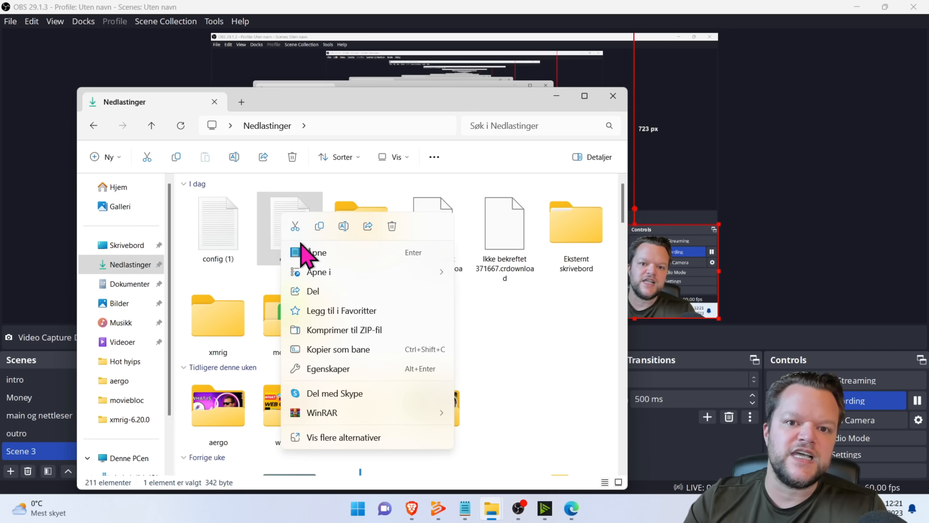
mouse_move(319, 227)
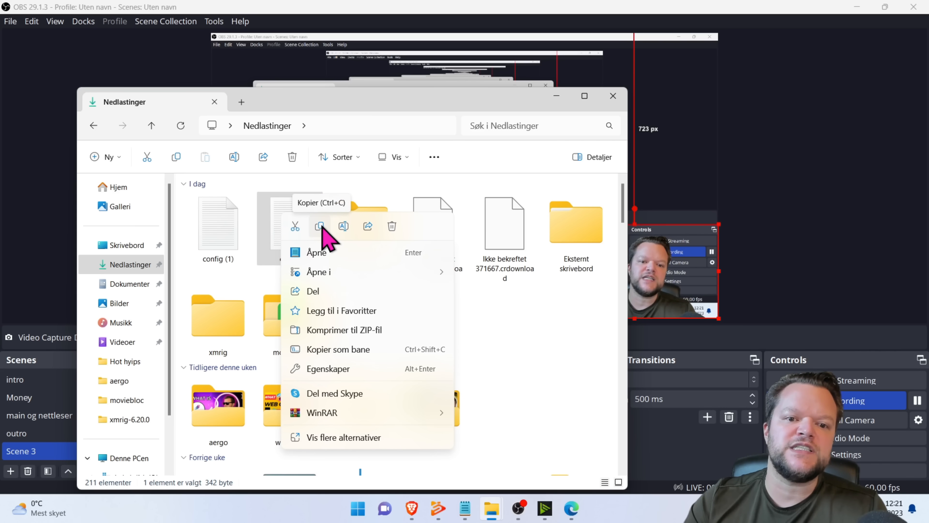
left_click(289, 224)
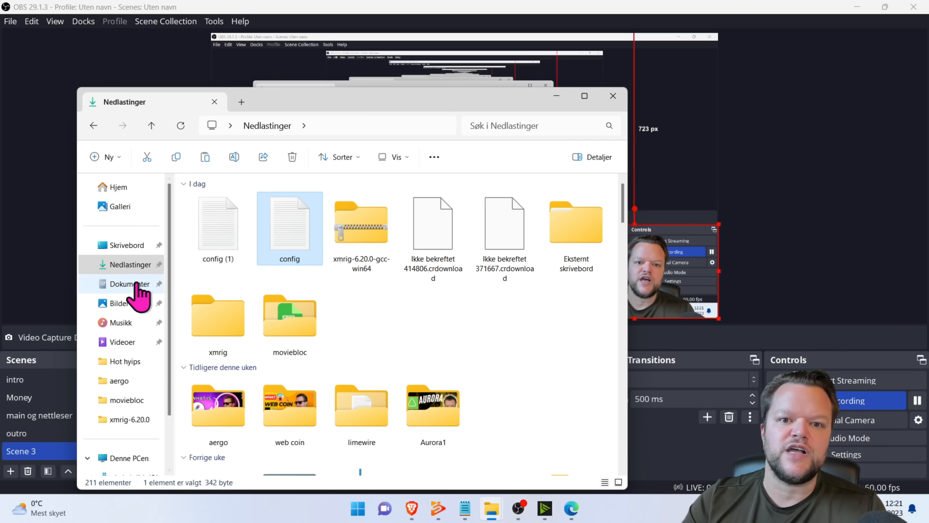
left_click(130, 283)
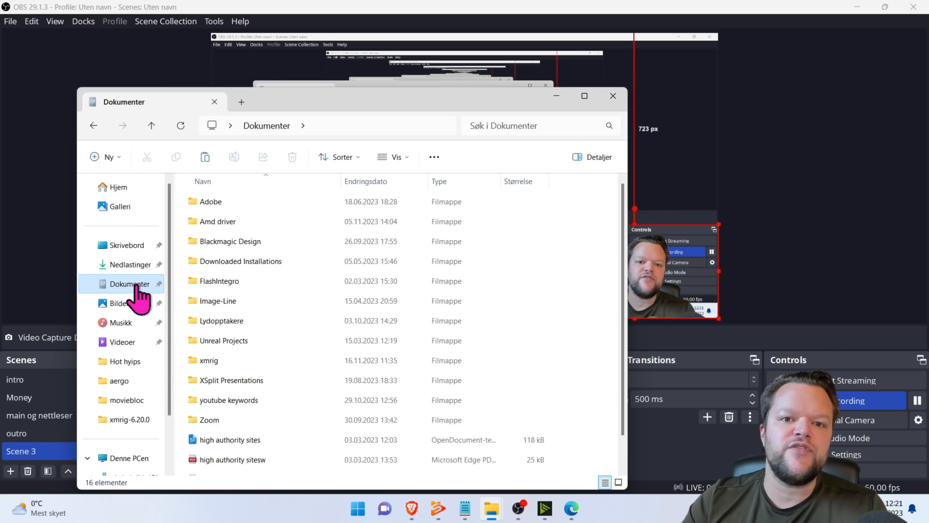
left_click(210, 360)
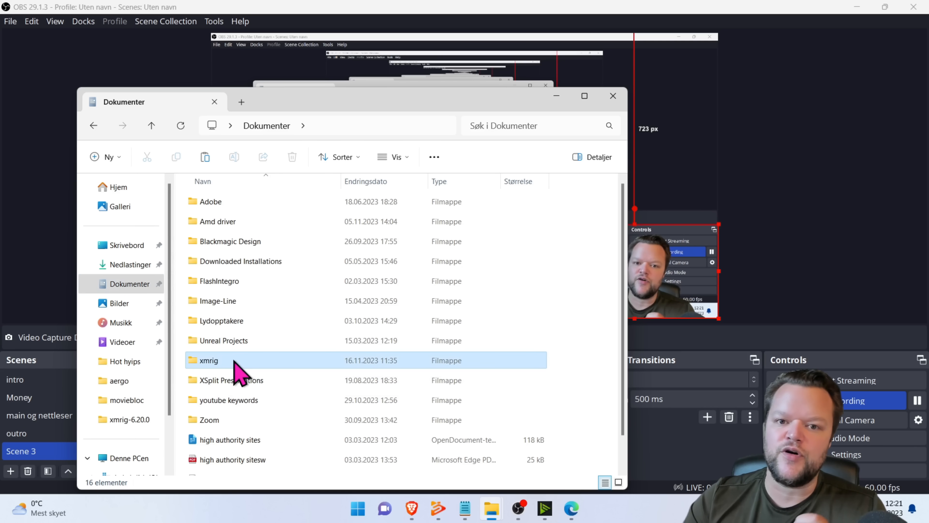
double_click(209, 360)
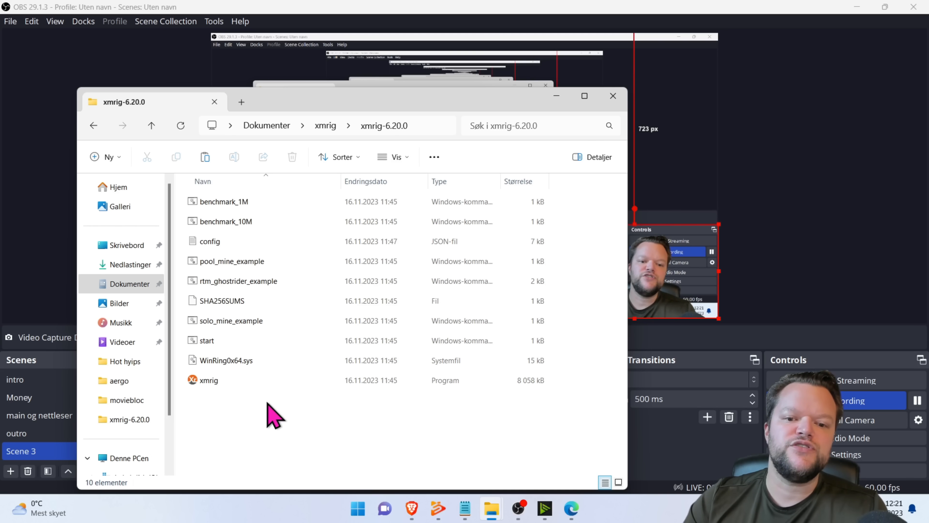
right_click(269, 410)
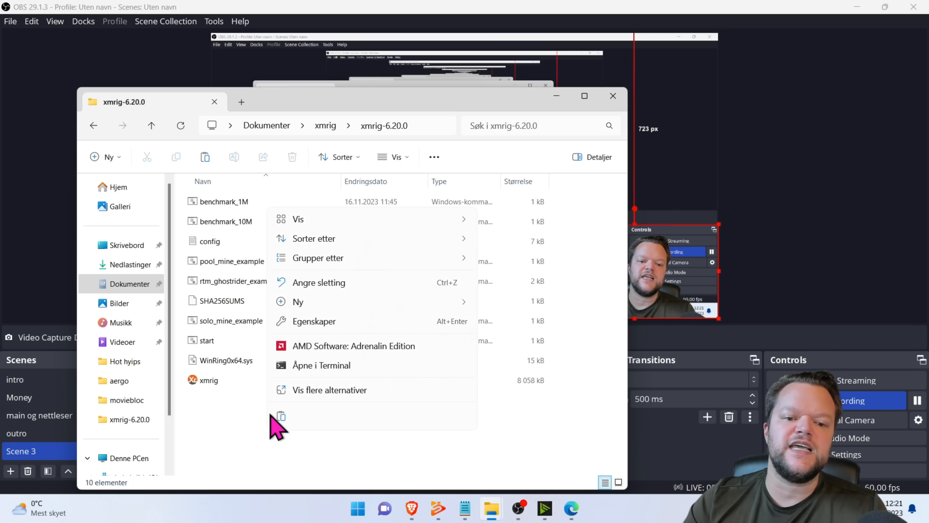
mouse_move(282, 420)
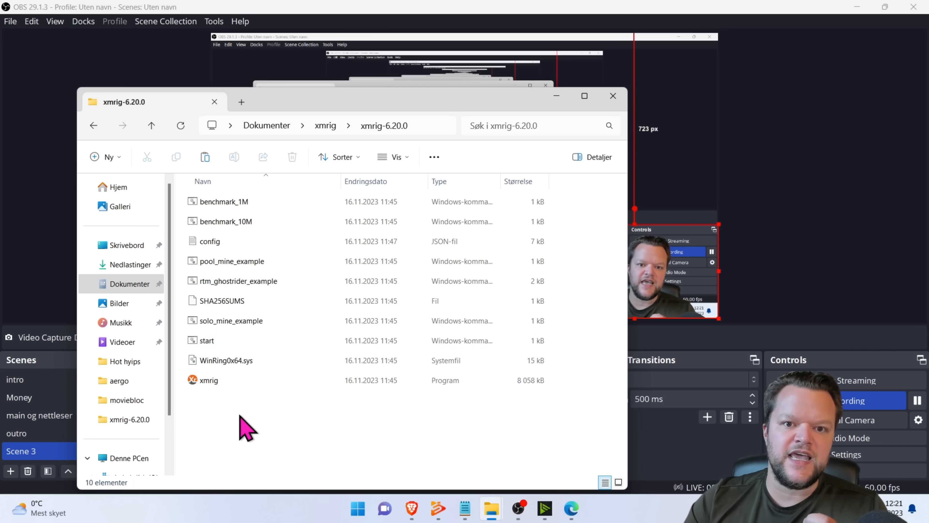
right_click(244, 429)
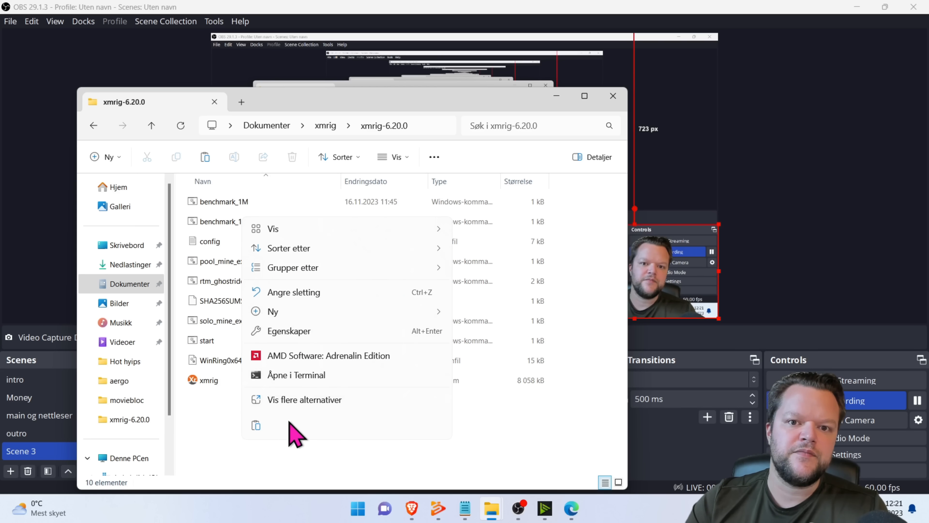
mouse_move(242, 255)
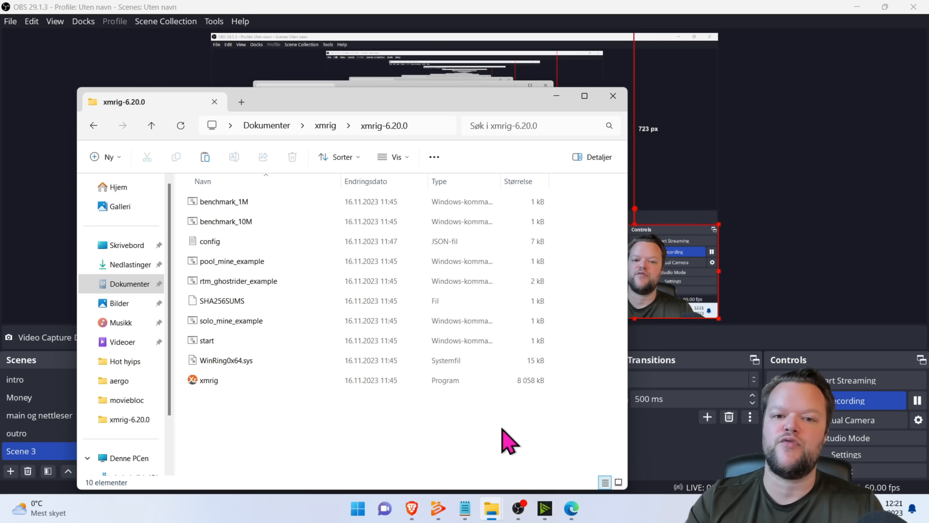
Run start.cmd as administrator so XMRig connects to pool.supportxmr.com.
left_click(209, 381)
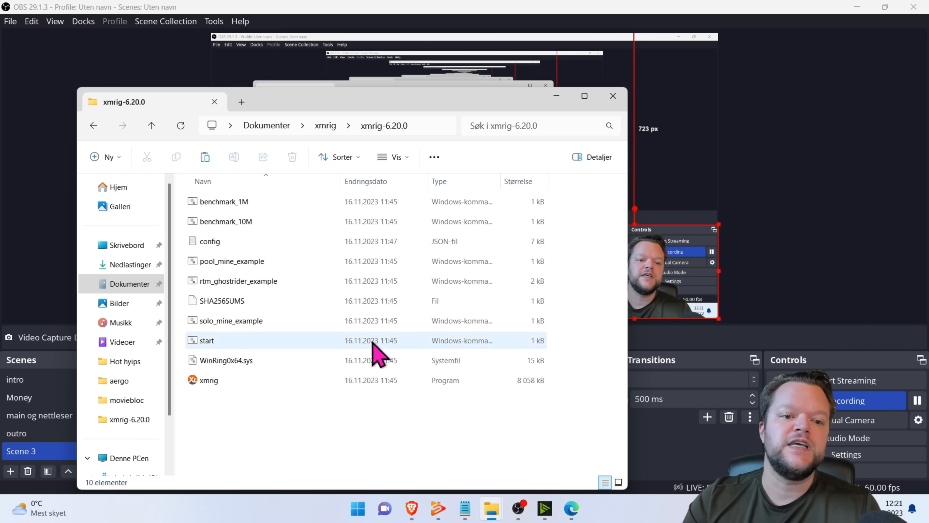
mouse_move(275, 360)
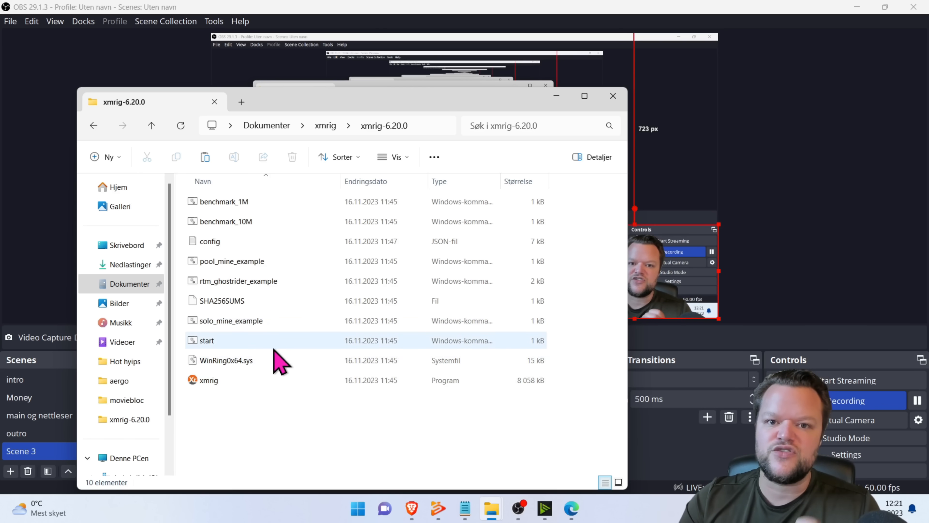
mouse_move(305, 355)
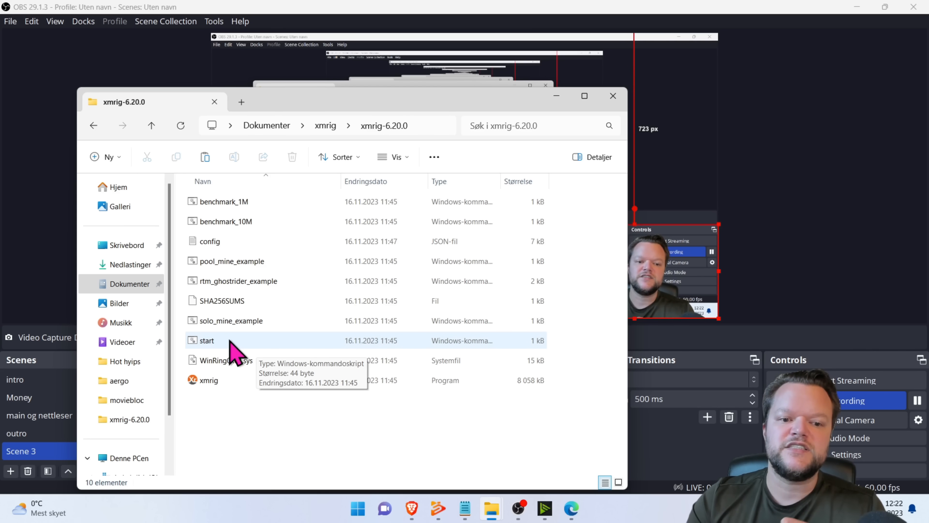
left_click(208, 341)
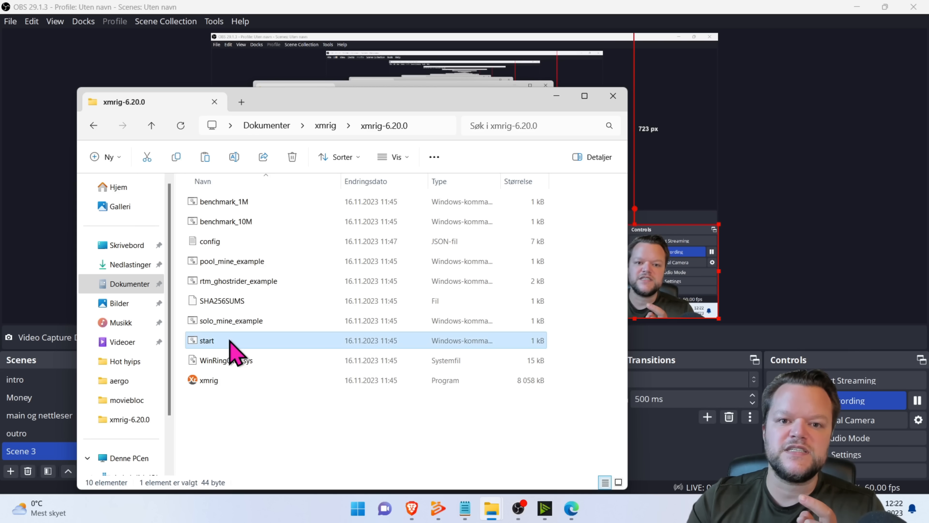
right_click(208, 341)
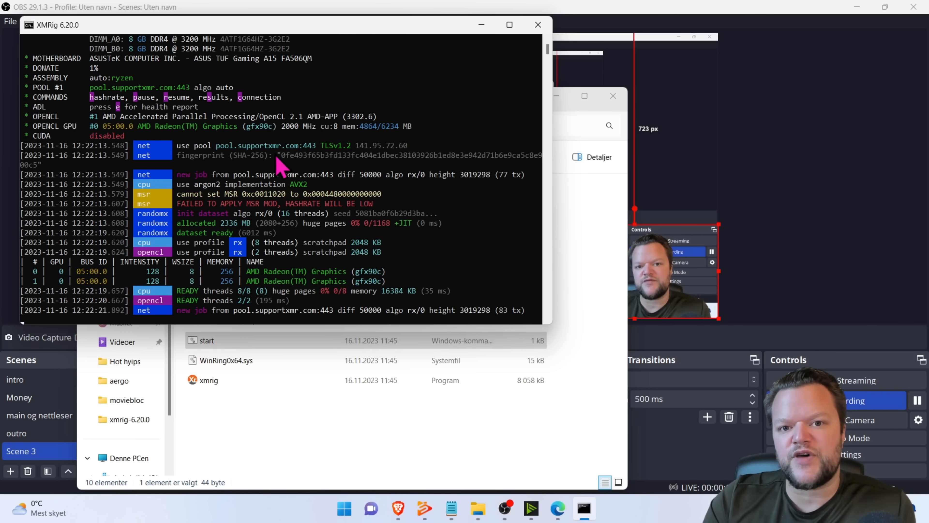
Close the XMRig console window and switch back to OBS with the description note.
left_click(539, 26)
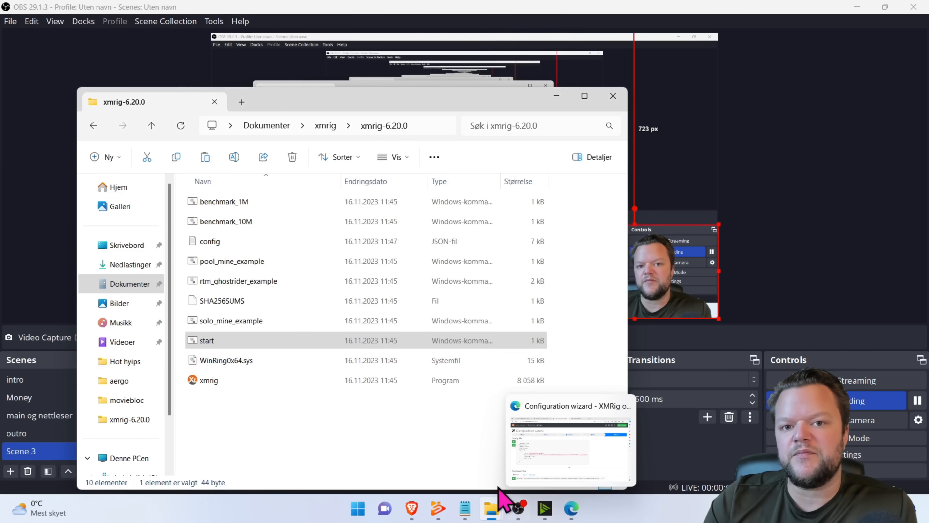
left_click(614, 95)
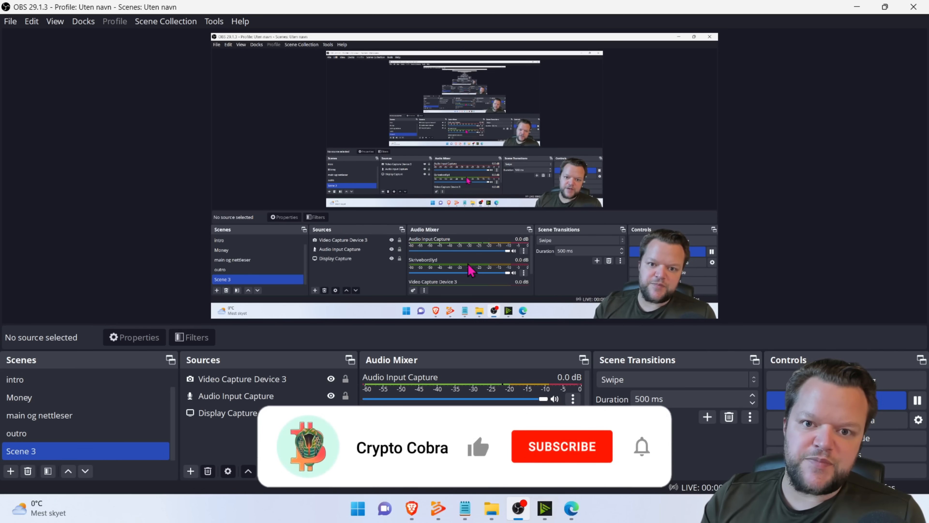
left_click(556, 447)
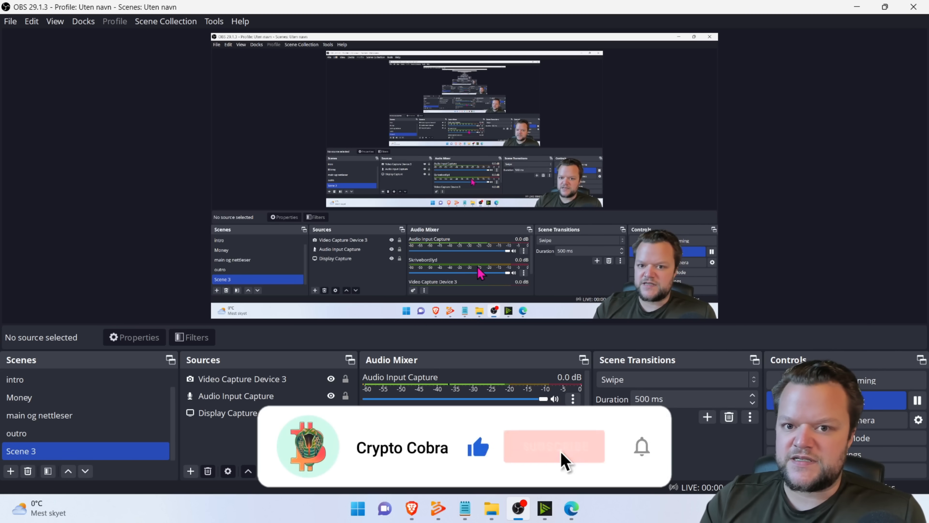
left_click(554, 446)
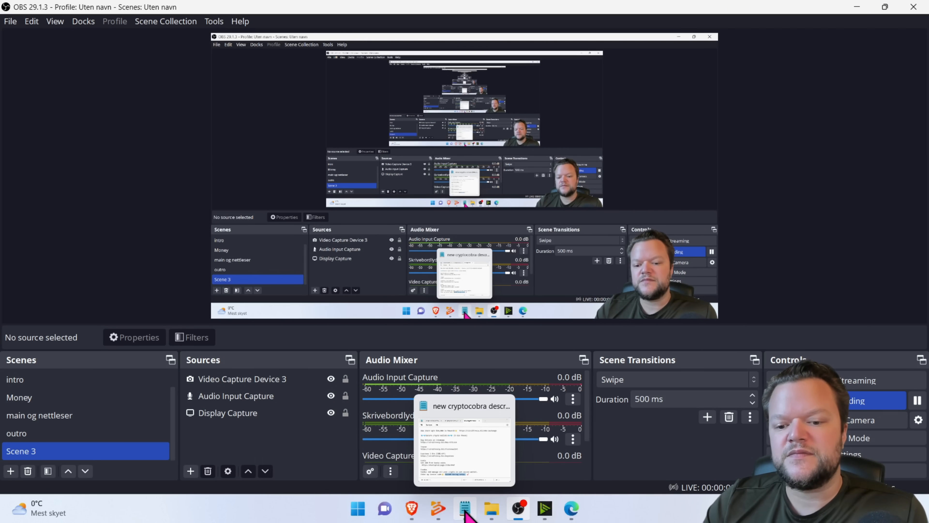
View the SupportXMR dashboard's one worker, then return to the xmrig-6.20.0 folder.
left_click(411, 509)
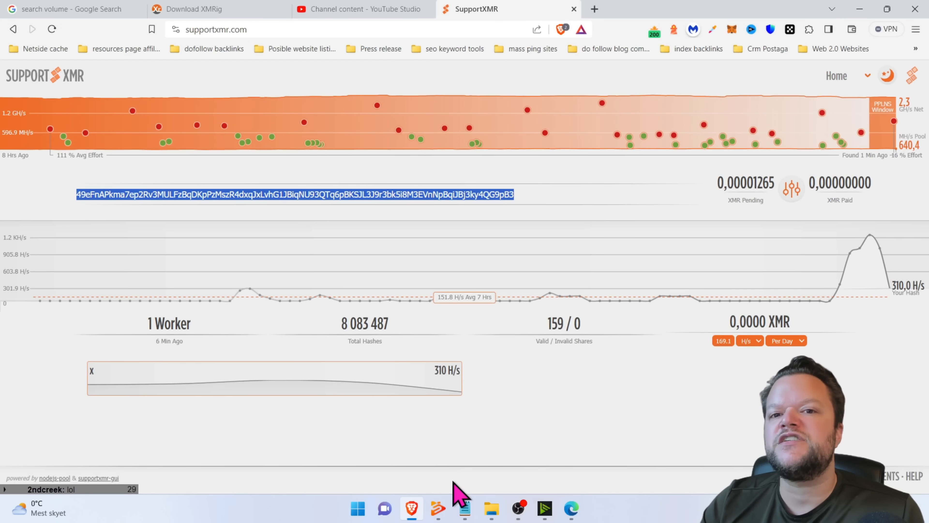
mouse_move(549, 232)
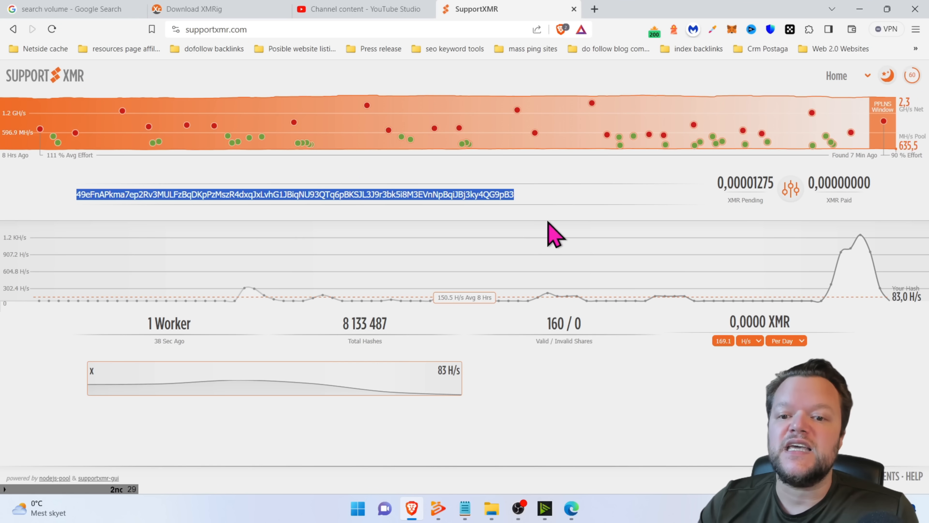
mouse_move(256, 48)
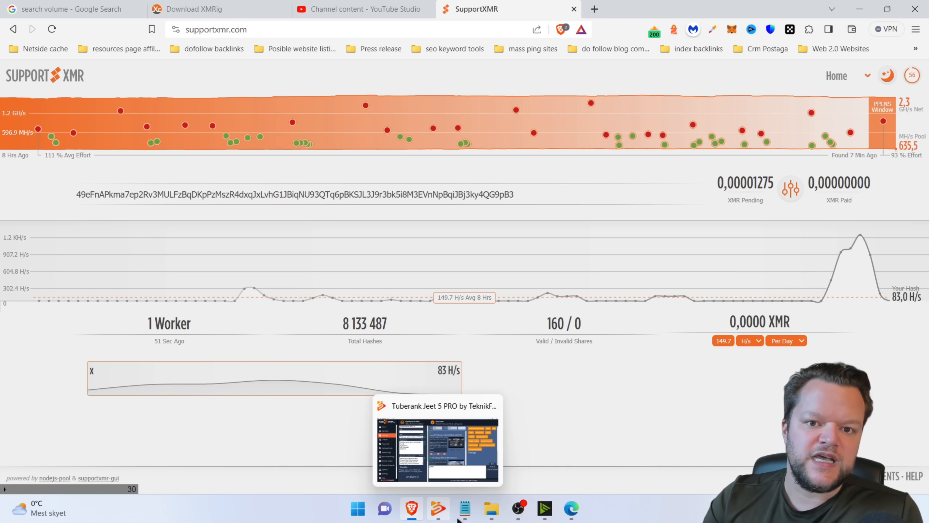
left_click(492, 509)
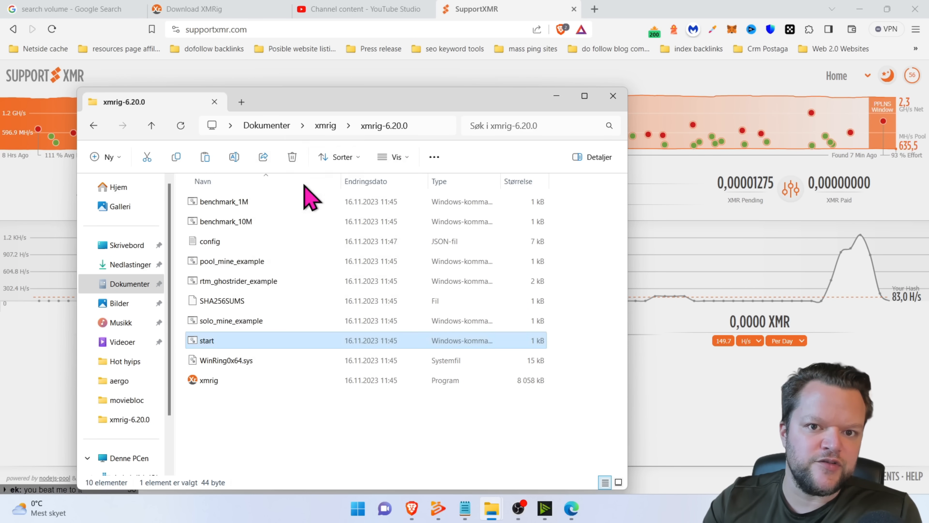
Relaunch XMRig via start.cmd so it reconnects to pool.supportxmr.com and receives new jobs.
double_click(208, 341)
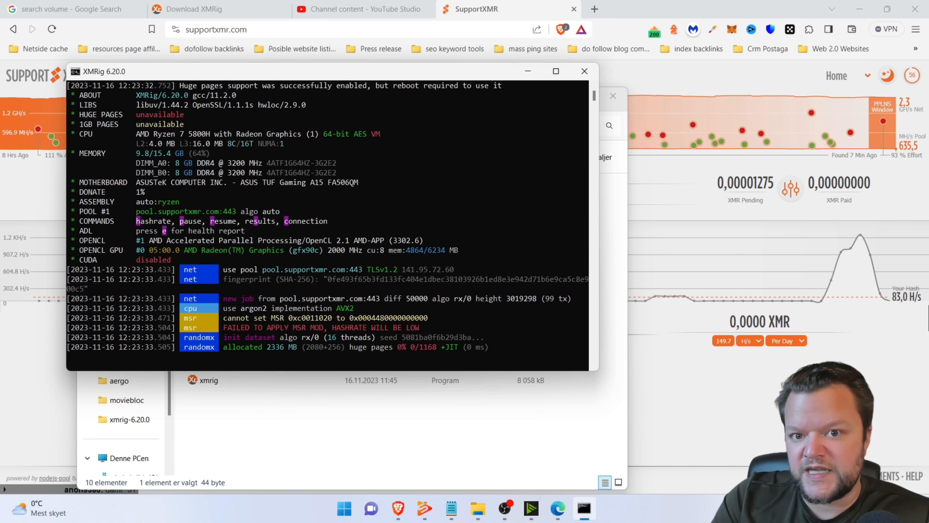
scroll("down", 3)
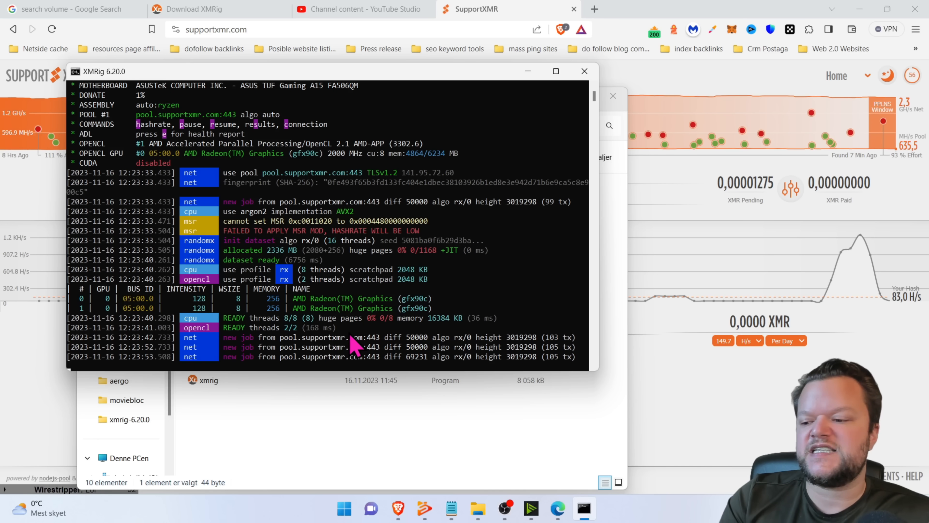
mouse_move(535, 93)
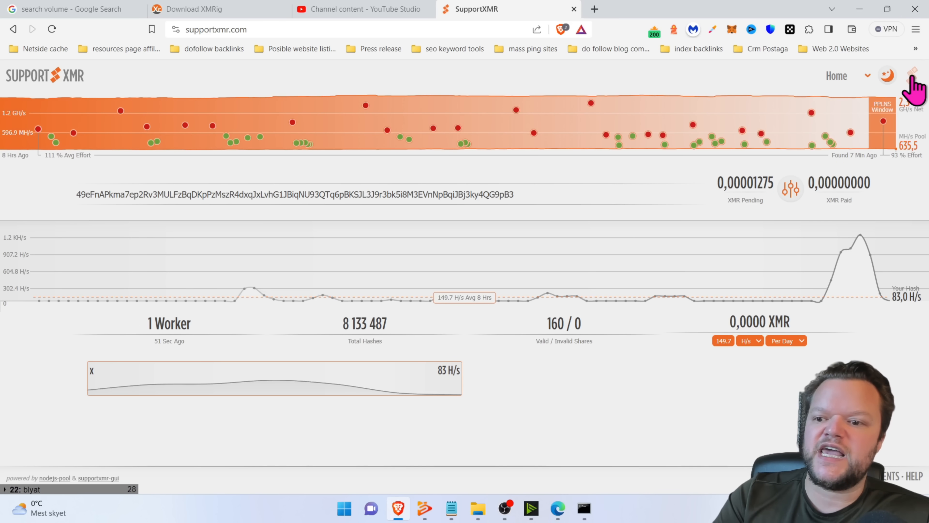
Check the dashboard shows one worker at 83 H/s, then close the XMRig console to stop mining.
left_click(911, 75)
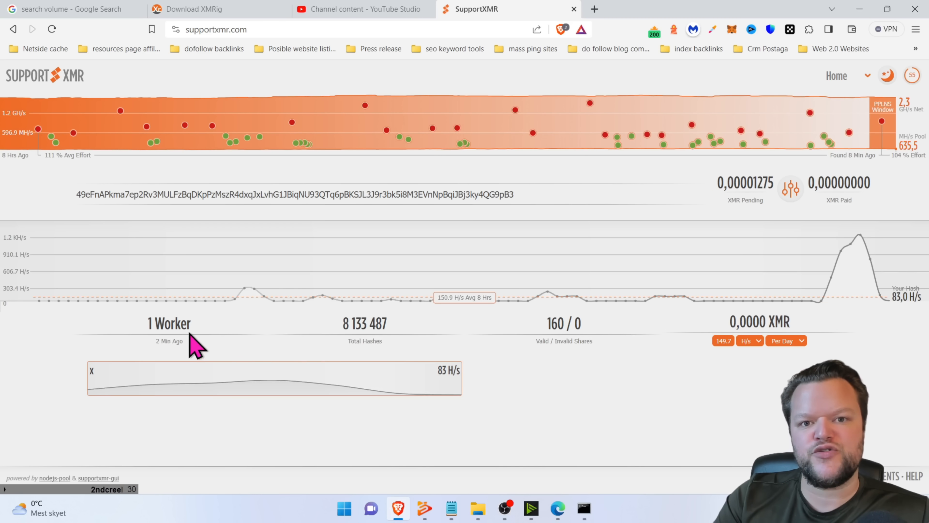
mouse_move(349, 382)
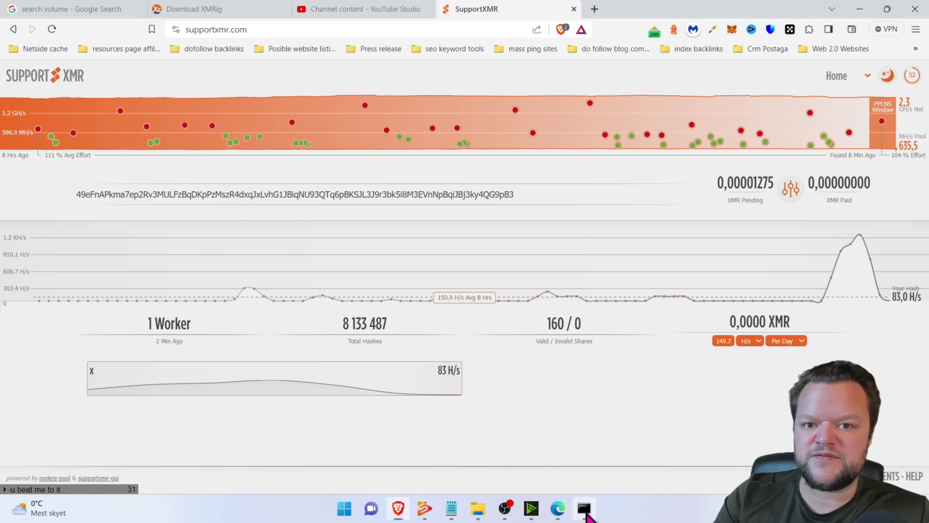
left_click(583, 511)
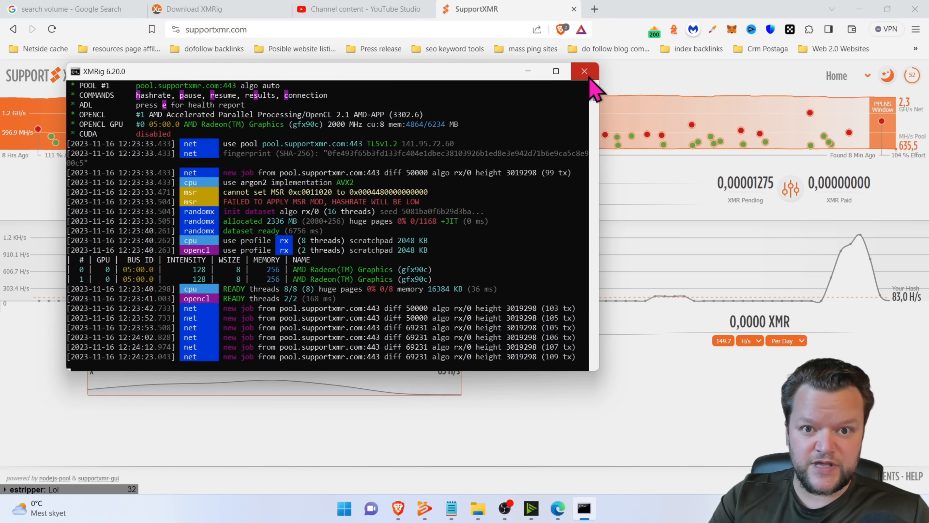
left_click(584, 71)
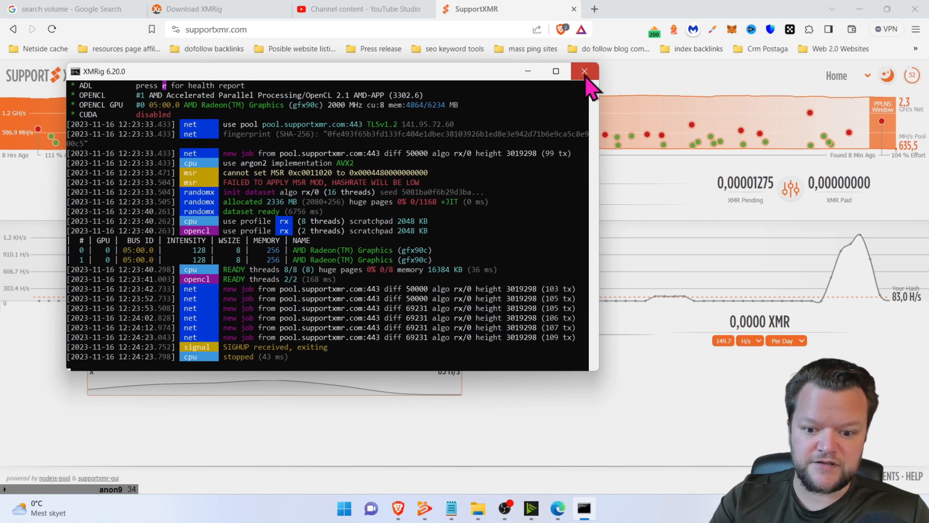
left_click(584, 71)
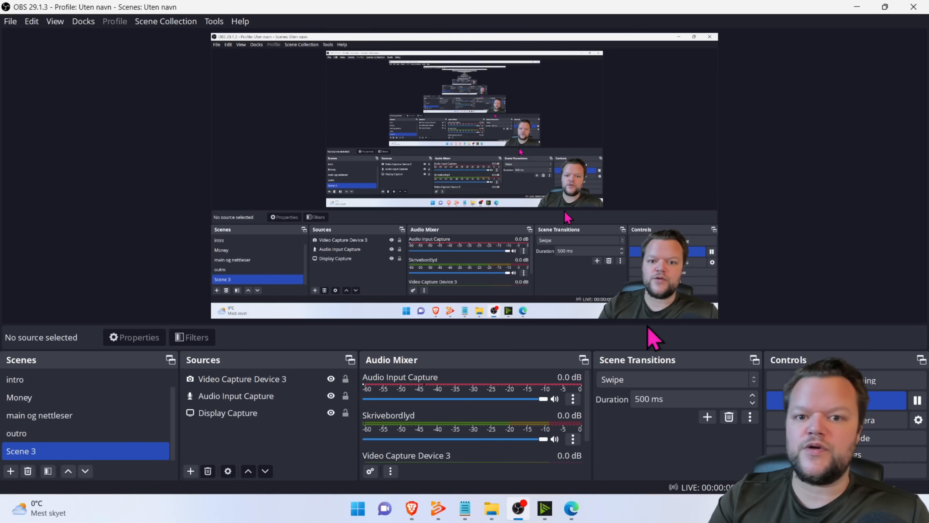